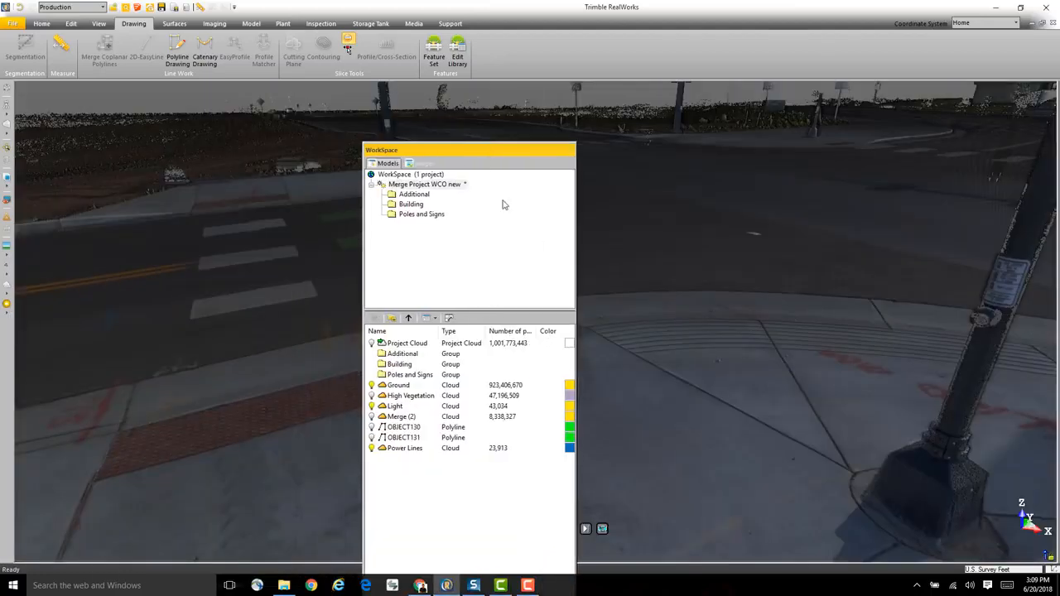
Step: Dock the floating WorkSpace panel to the left and expand the Poles and Signs group
{"action": "left_click_drag", "start_coordinate": [467, 149], "coordinate": [523, 116]}
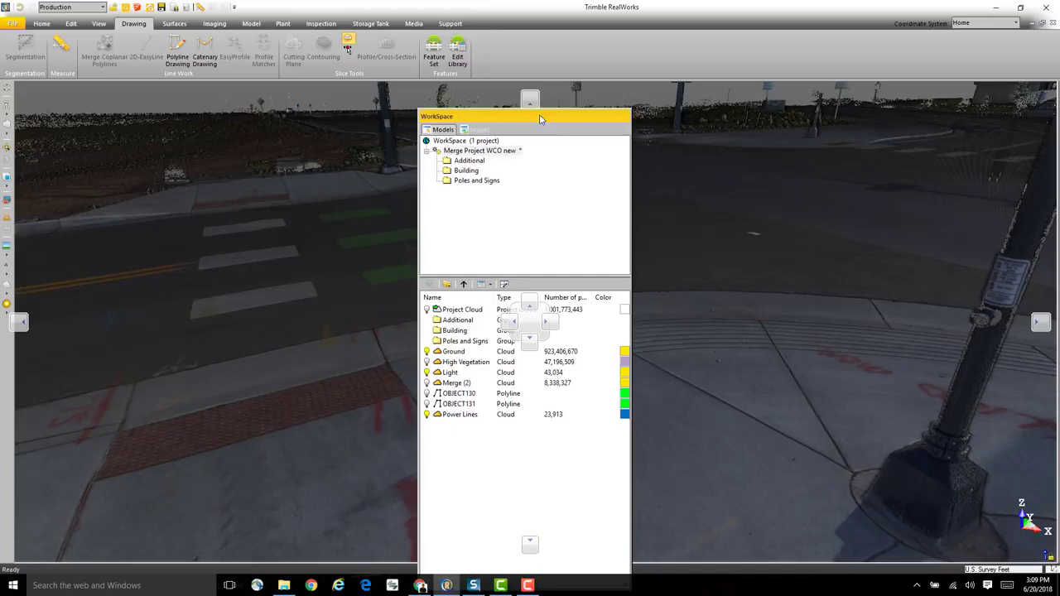
{"action": "left_click_drag", "start_coordinate": [540, 119], "coordinate": [527, 288]}
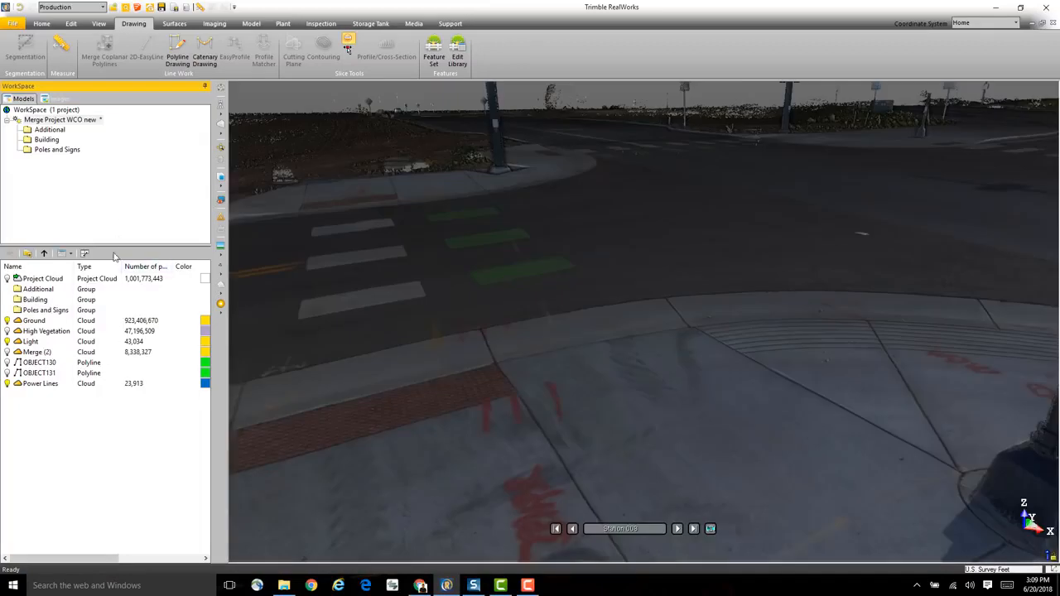
{"action": "mouse_move", "coordinate": [113, 205]}
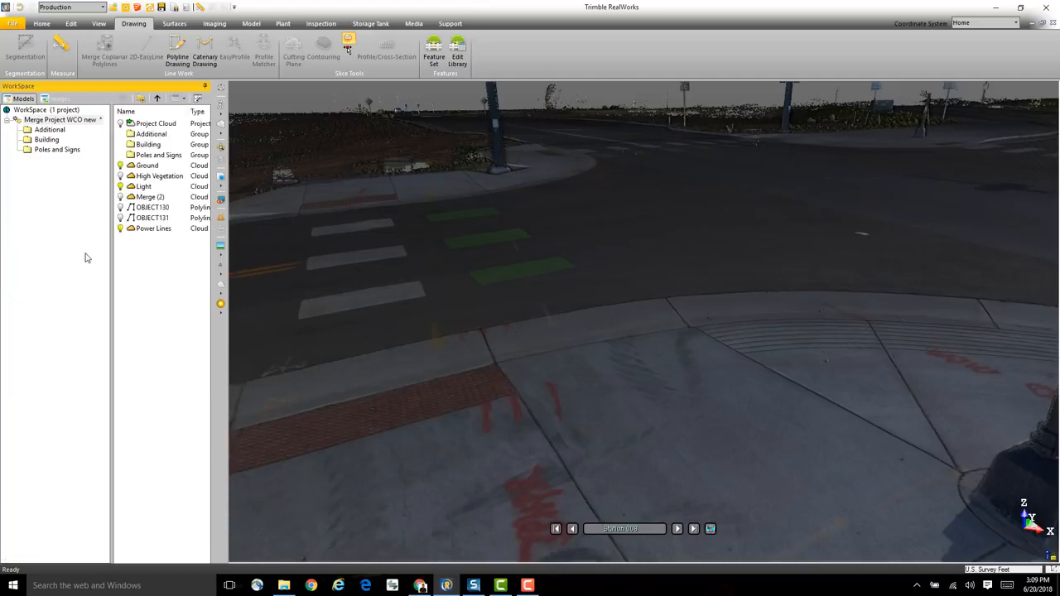
{"action": "mouse_move", "coordinate": [212, 269]}
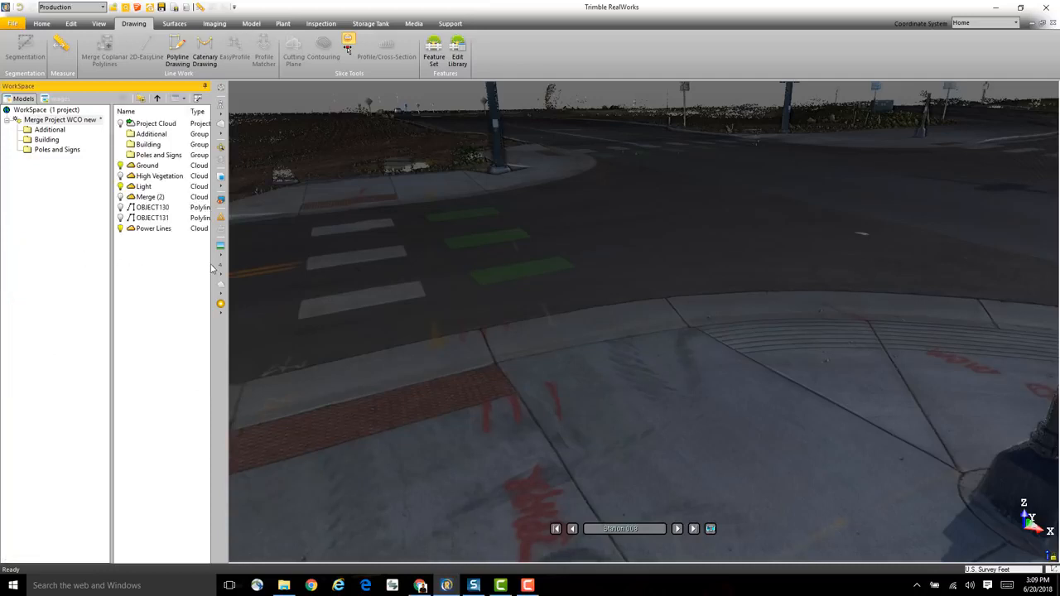
{"action": "mouse_move", "coordinate": [143, 186]}
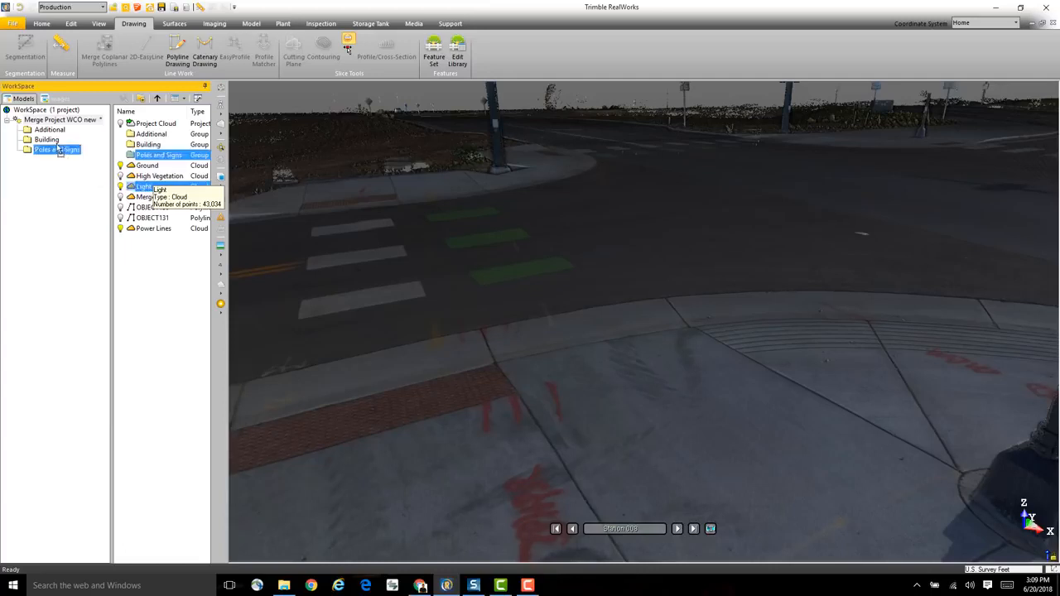
{"action": "left_click", "coordinate": [28, 139]}
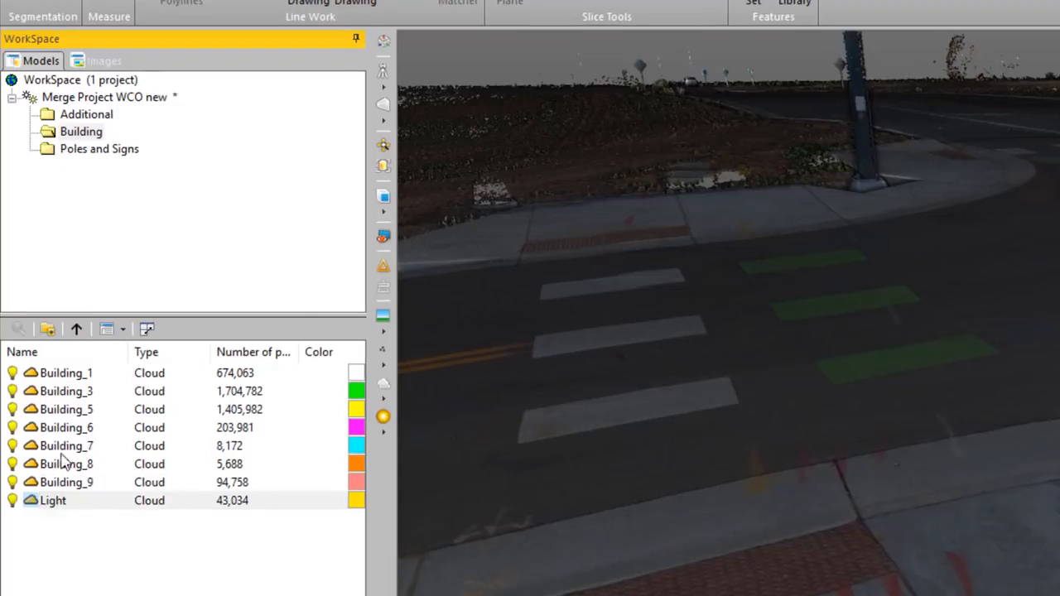
Step: Create a new project group named Lights at the top level of the Models tree
{"action": "left_click", "coordinate": [76, 328]}
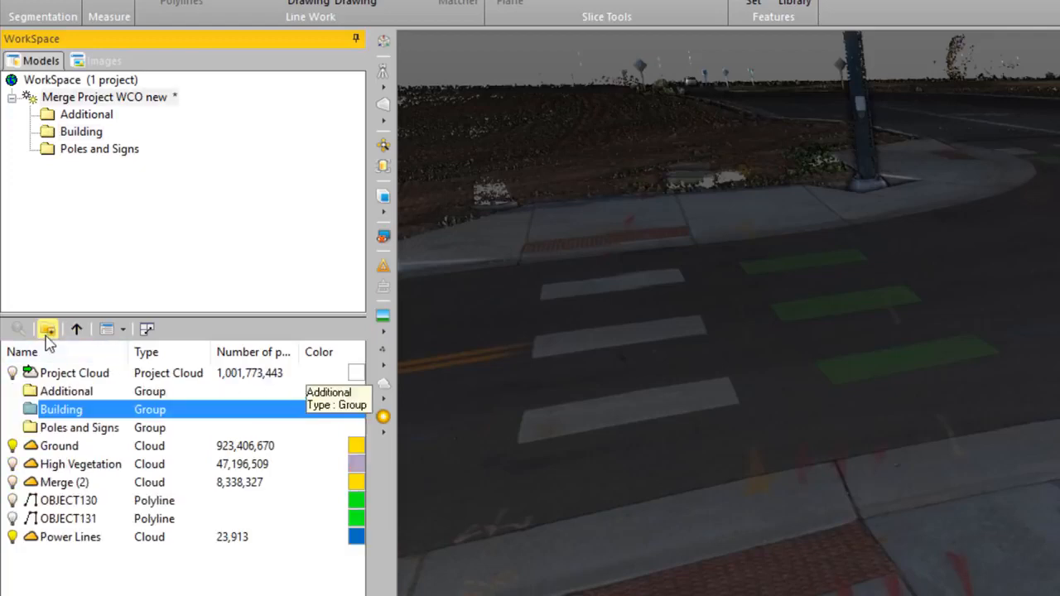
{"action": "left_click", "coordinate": [47, 328]}
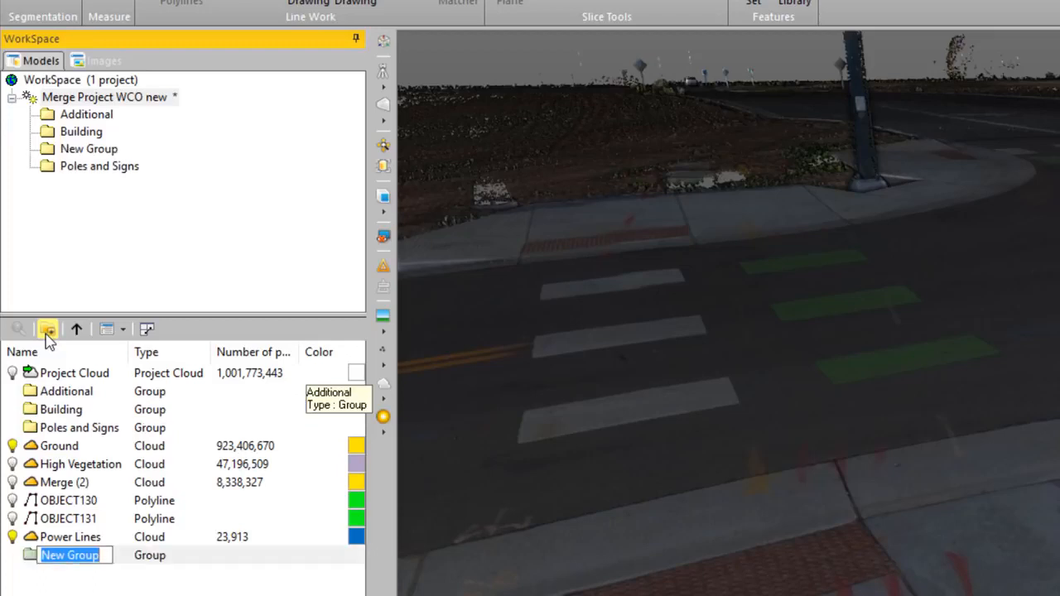
{"action": "mouse_move", "coordinate": [49, 340]}
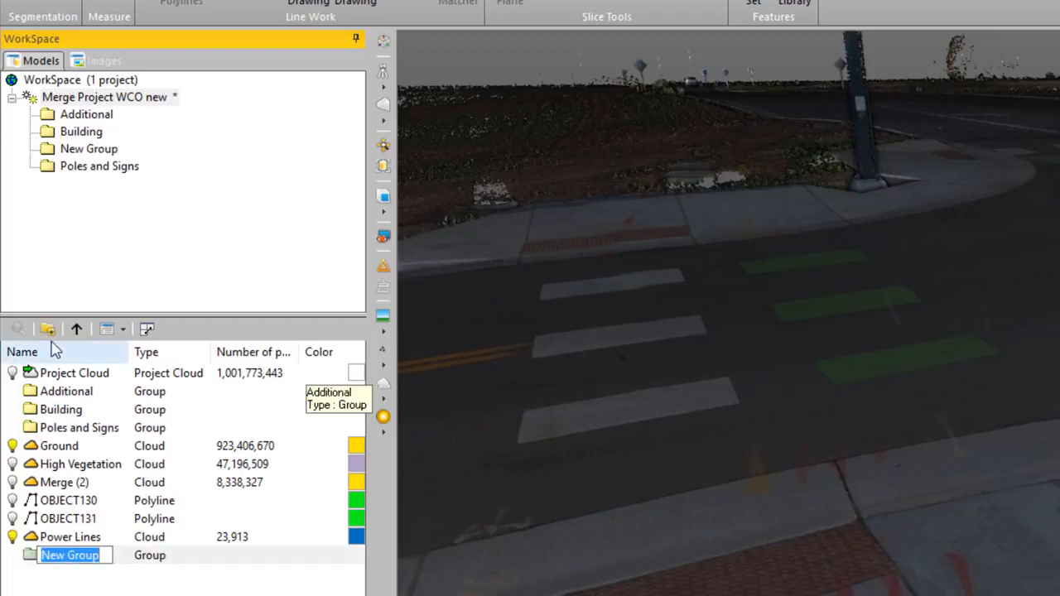
{"action": "type", "text": "Lights"}
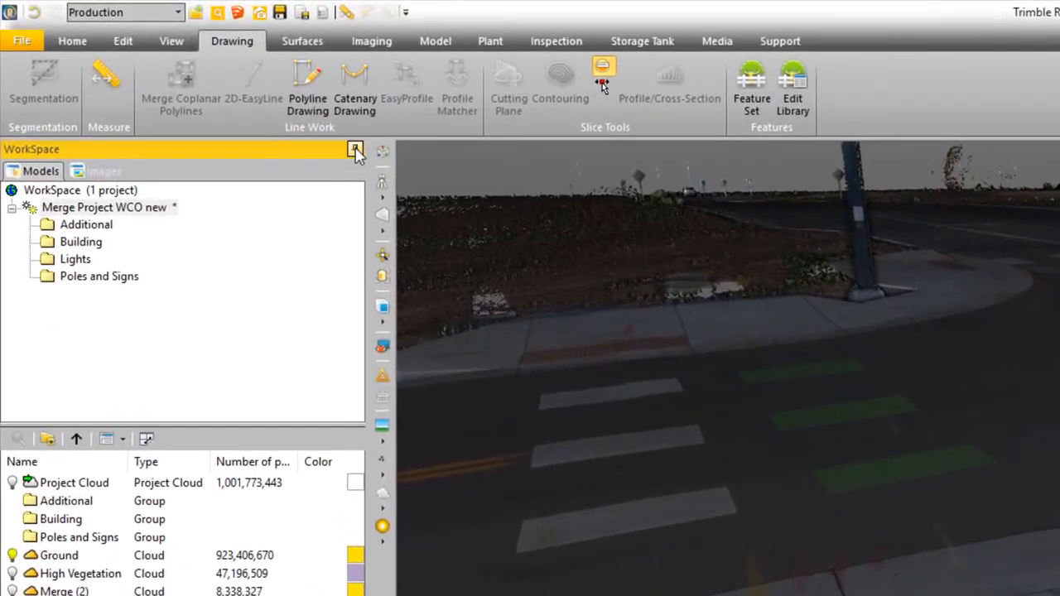
{"action": "left_click", "coordinate": [354, 150]}
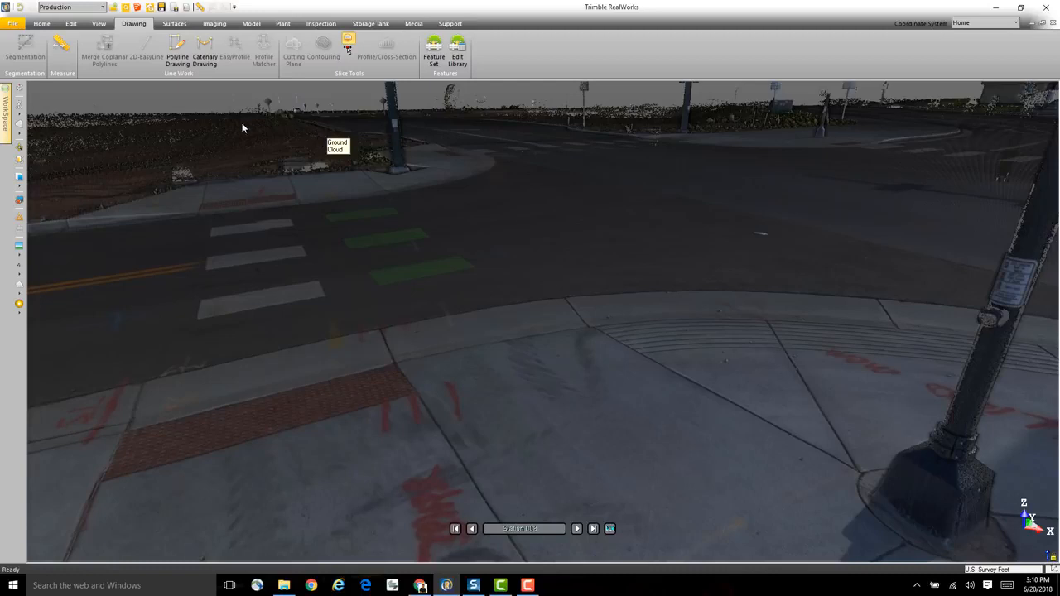
{"action": "mouse_move", "coordinate": [361, 239]}
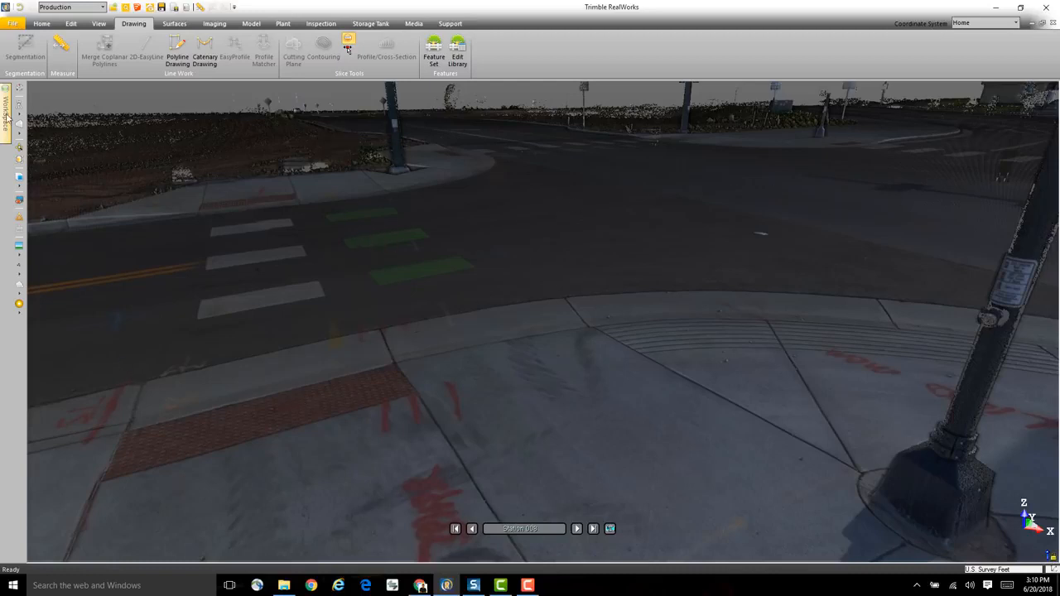
{"action": "left_click", "coordinate": [6, 91]}
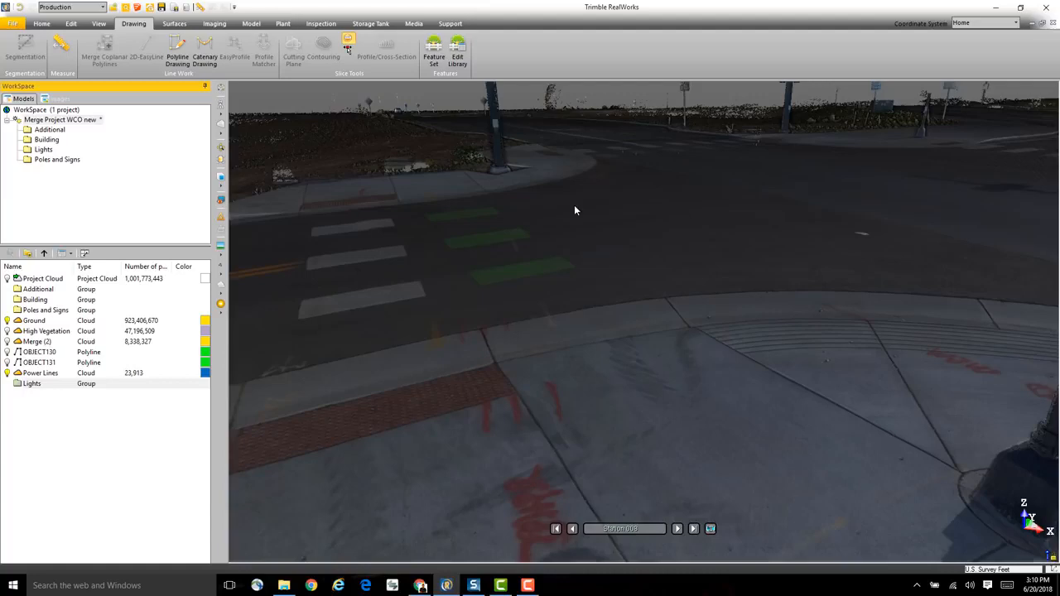
{"action": "left_click_drag", "start_coordinate": [577, 210], "coordinate": [676, 229]}
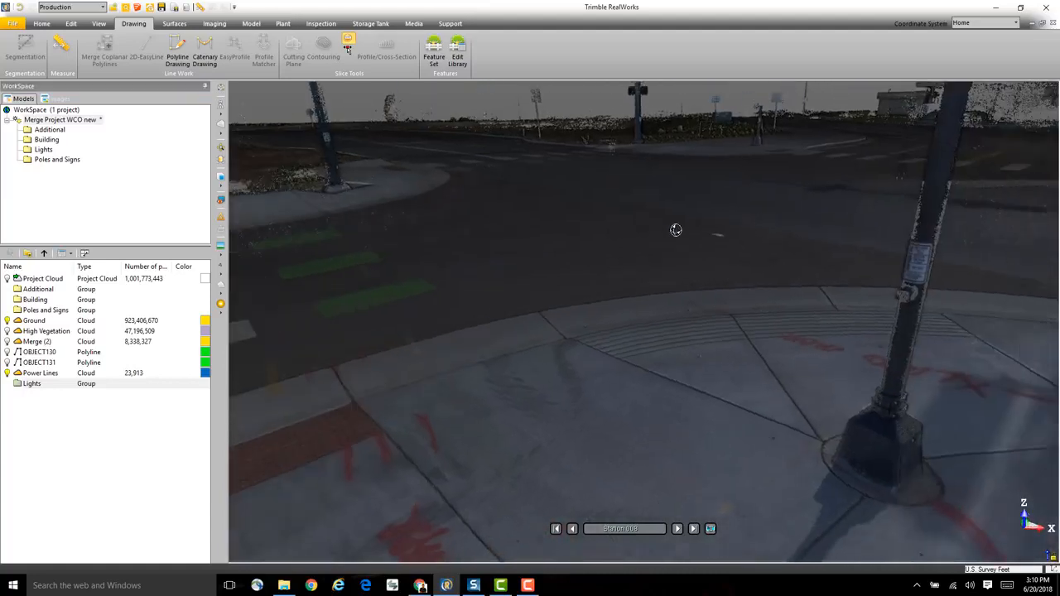
{"action": "left_click_drag", "start_coordinate": [676, 229], "coordinate": [727, 246]}
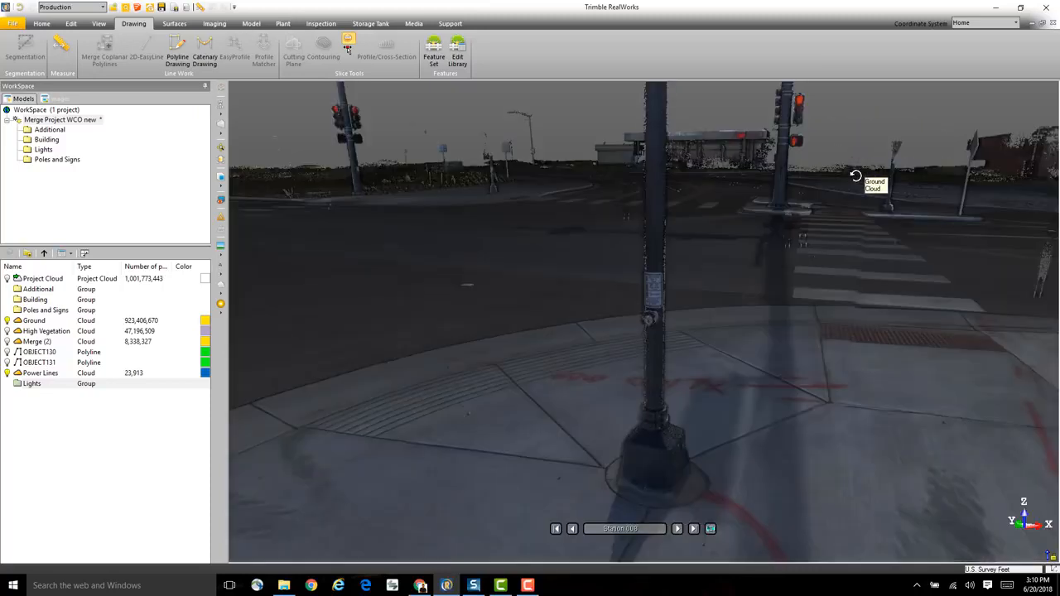
{"action": "mouse_move", "coordinate": [435, 52]}
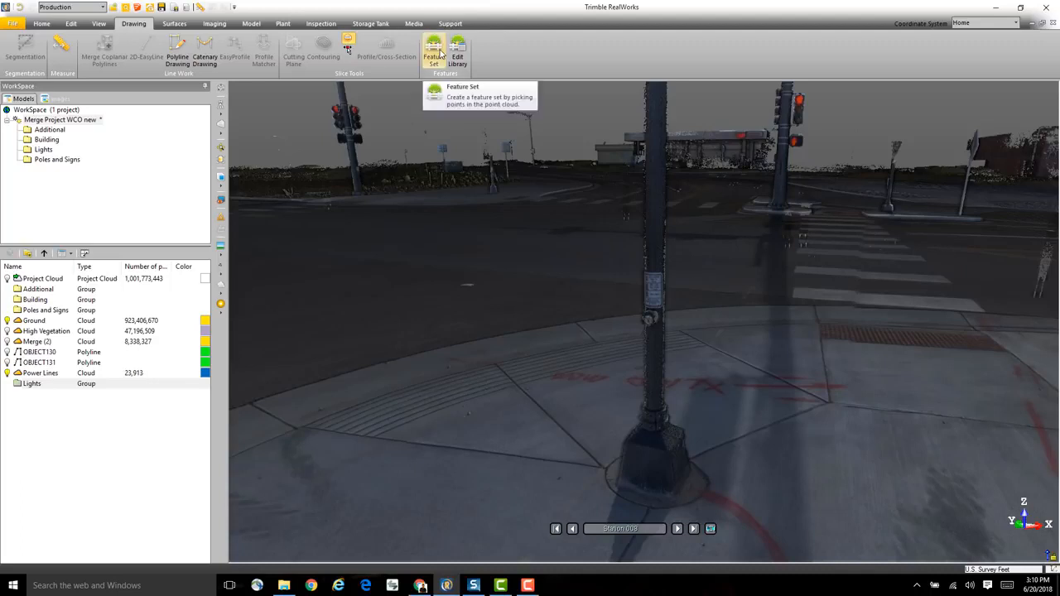
Step: Start Feature Set creation and position the Picking Parameters toolbar over the scene
{"action": "left_click", "coordinate": [434, 57]}
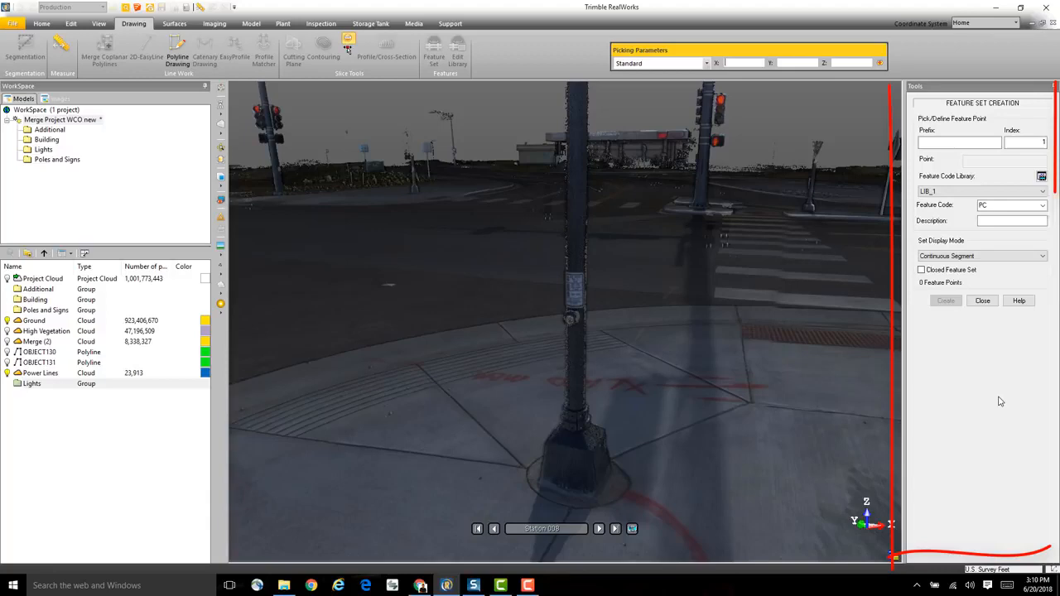
{"action": "mouse_move", "coordinate": [755, 163]}
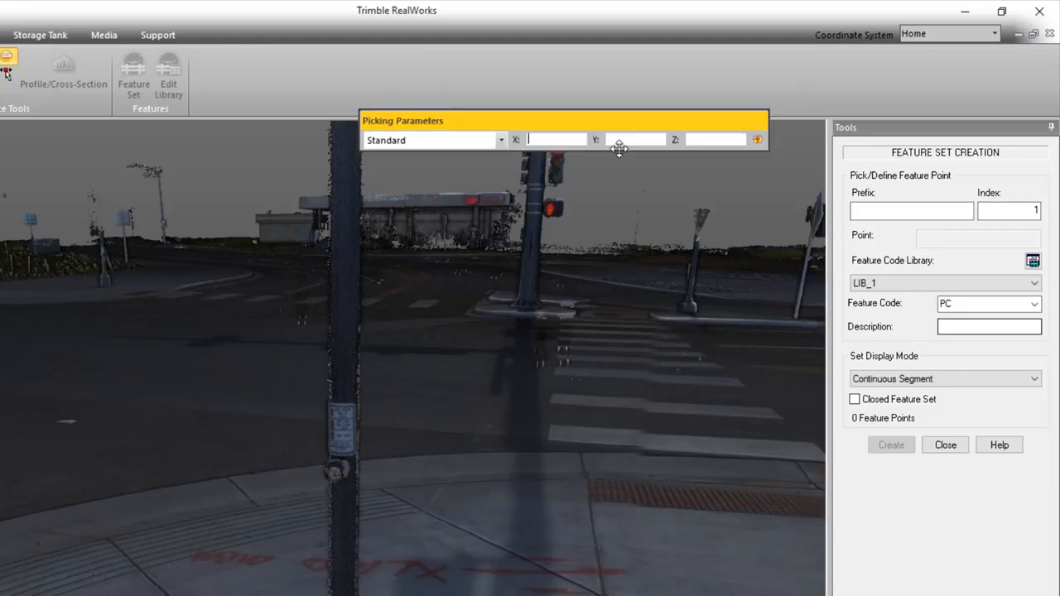
{"action": "left_click_drag", "start_coordinate": [563, 119], "coordinate": [539, 149]}
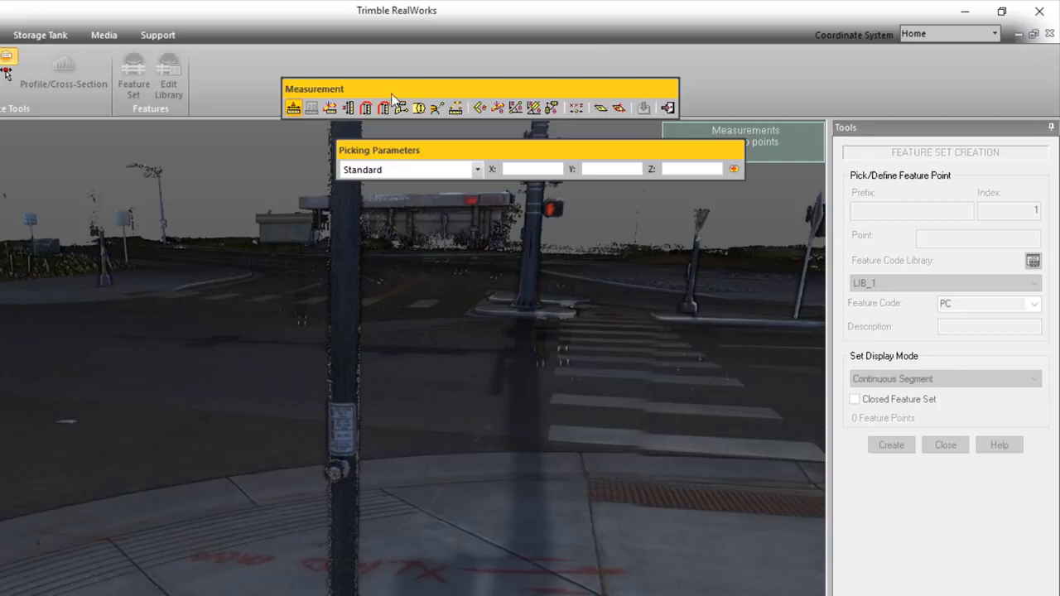
{"action": "mouse_move", "coordinate": [639, 106]}
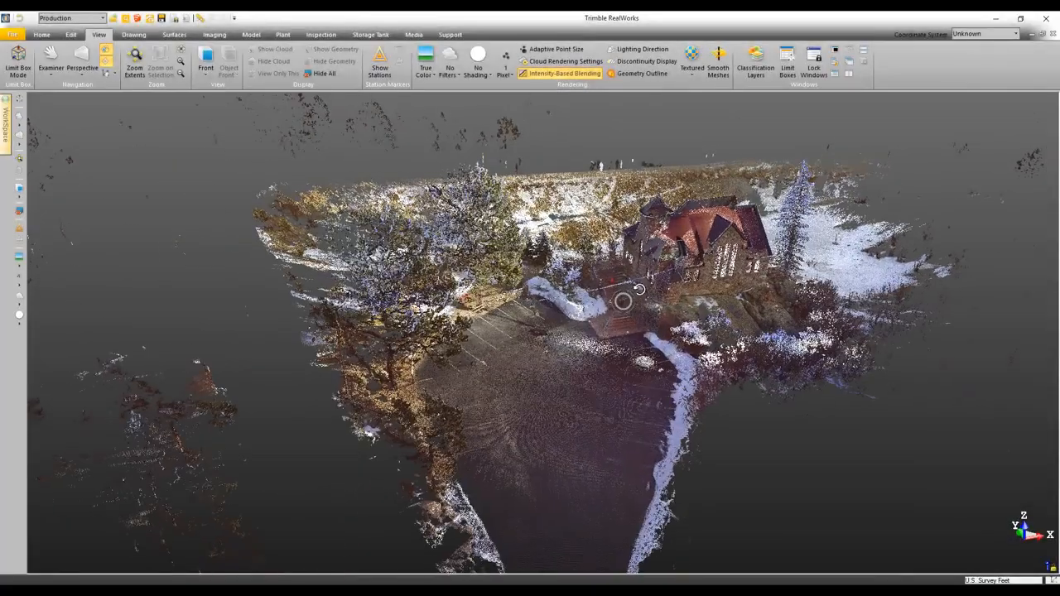
Step: Apply Enhanced Ambient Shading to the house and terrain point clouds while orbiting them
{"action": "left_click_drag", "start_coordinate": [623, 301], "coordinate": [666, 285]}
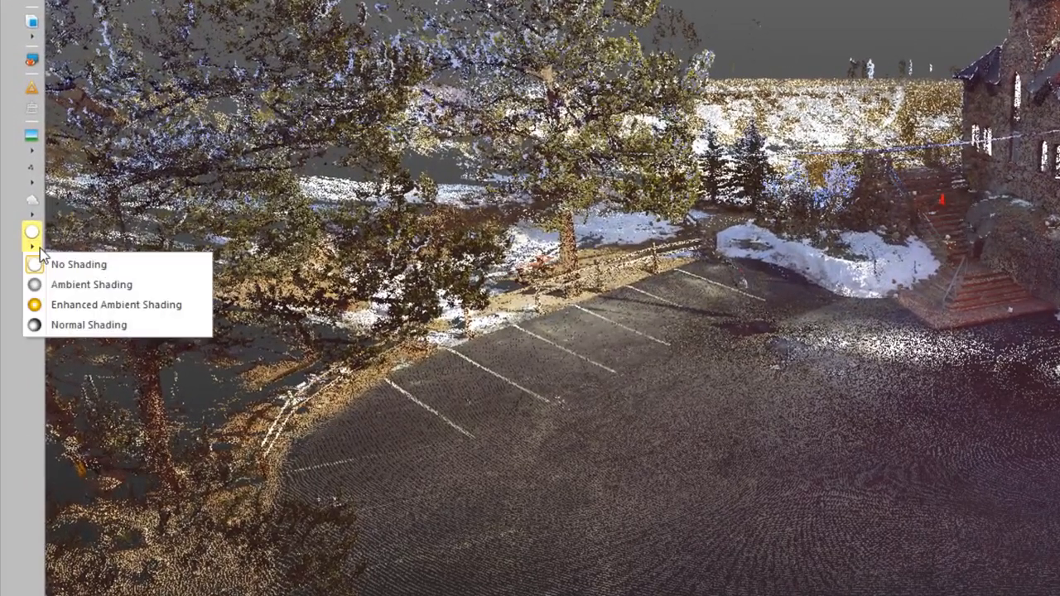
{"action": "mouse_move", "coordinate": [116, 305]}
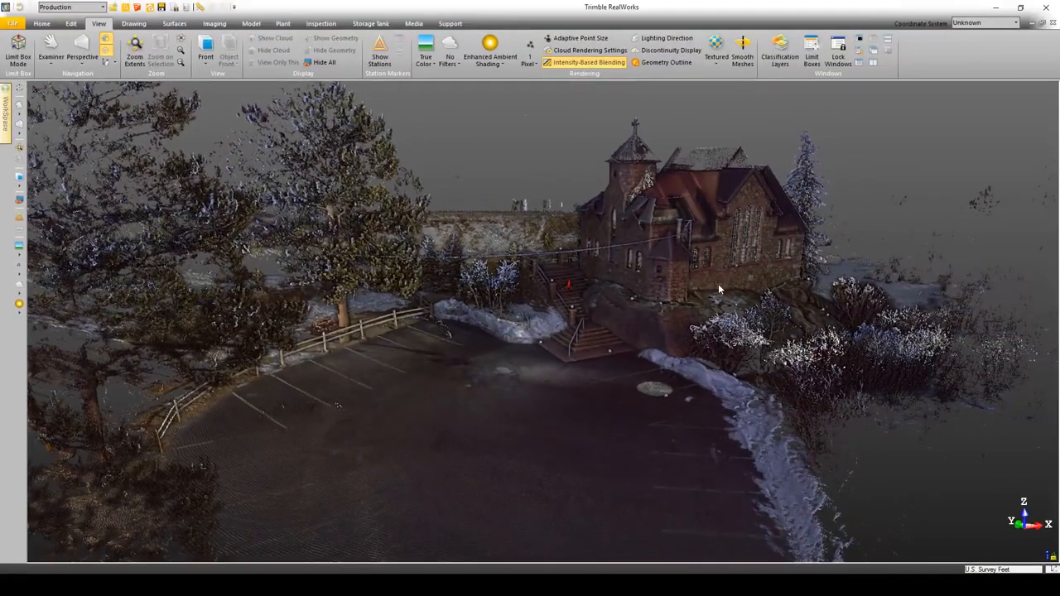
{"action": "left_click_drag", "start_coordinate": [719, 289], "coordinate": [642, 313]}
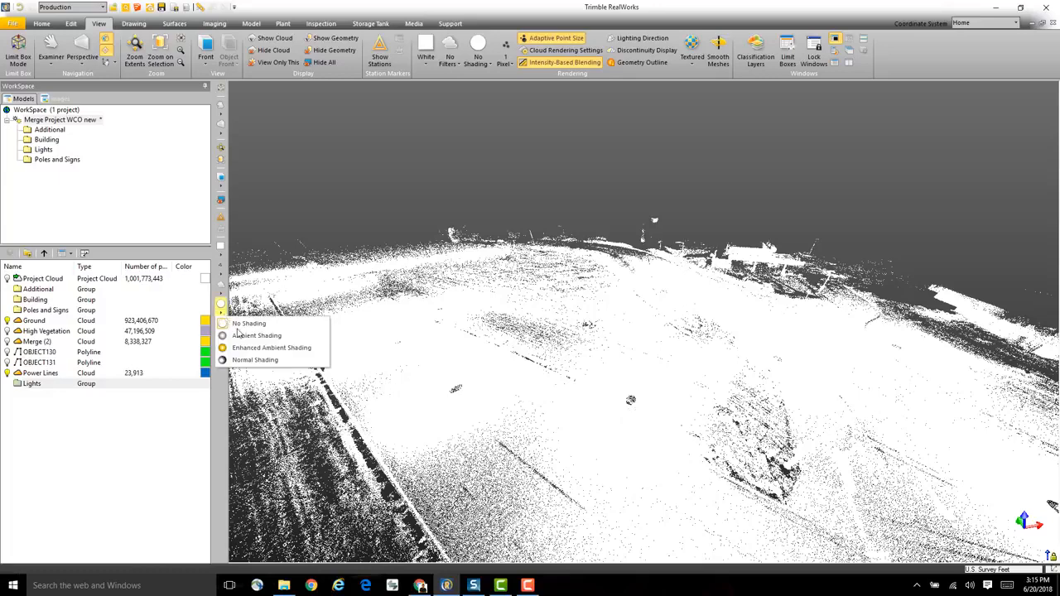
{"action": "left_click", "coordinate": [272, 348]}
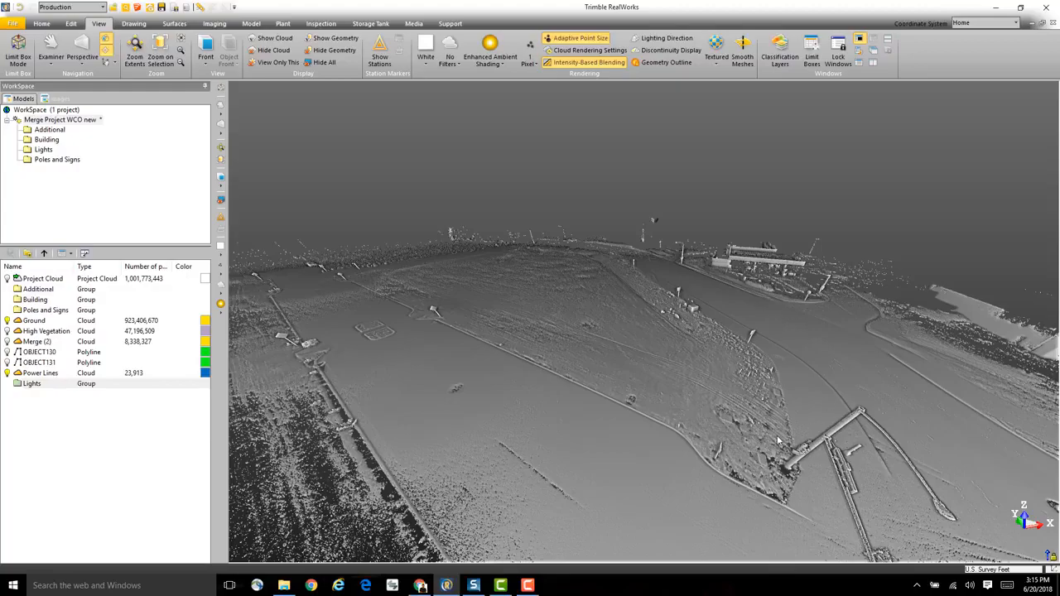
{"action": "left_click_drag", "start_coordinate": [779, 439], "coordinate": [803, 444]}
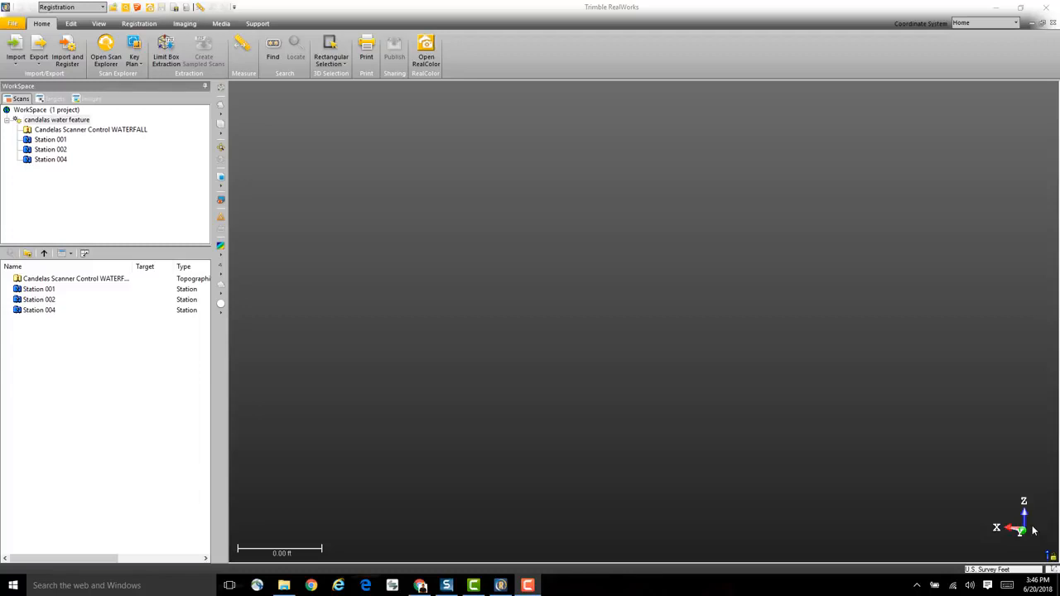
{"action": "mouse_move", "coordinate": [1034, 530]}
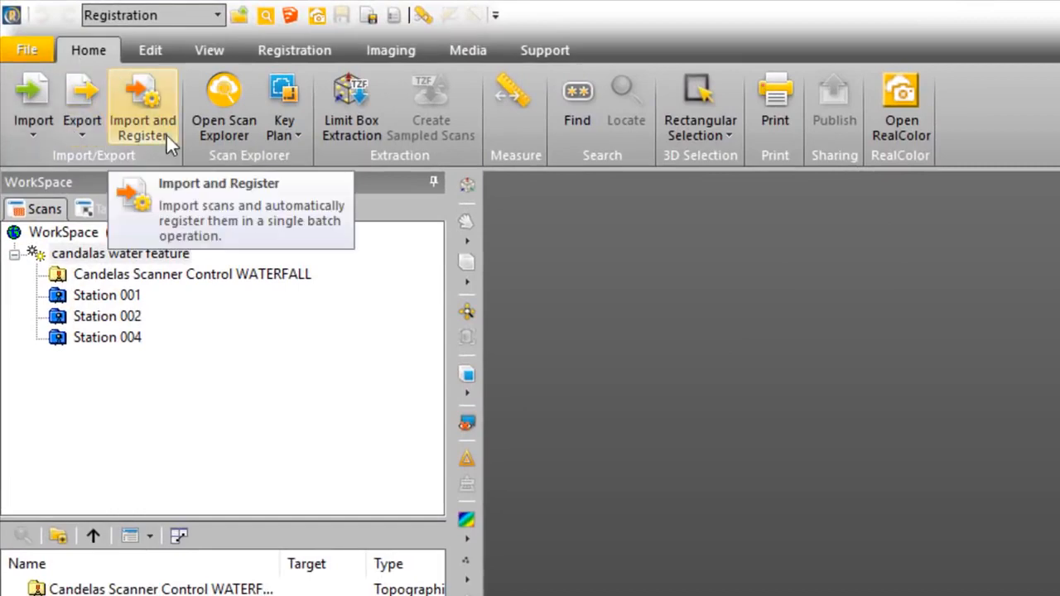
{"action": "mouse_move", "coordinate": [169, 140]}
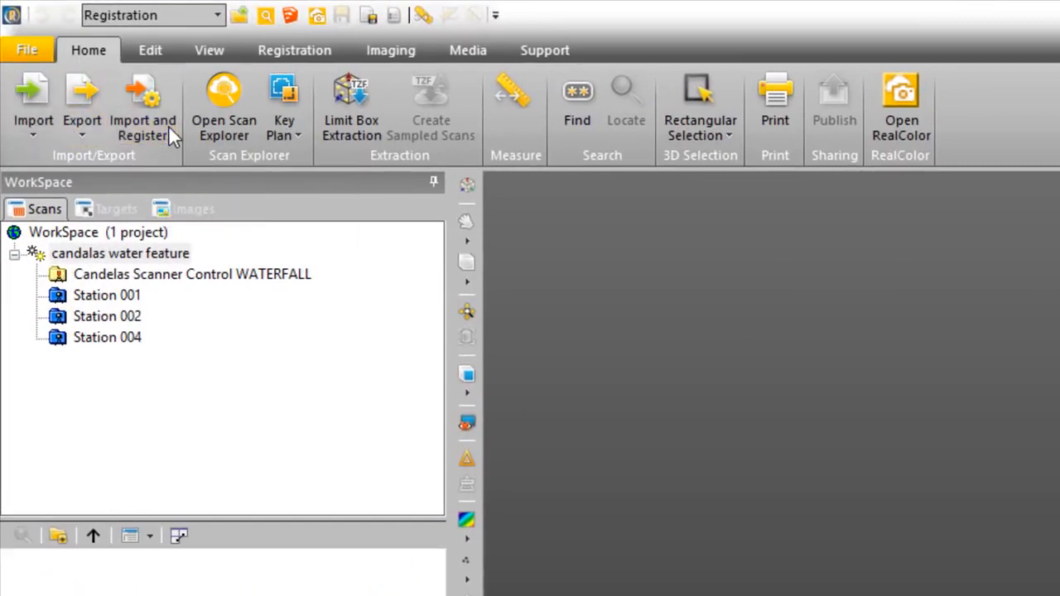
Step: In Import Scans and Register, create a new scan group named Interior
{"action": "left_click", "coordinate": [143, 113]}
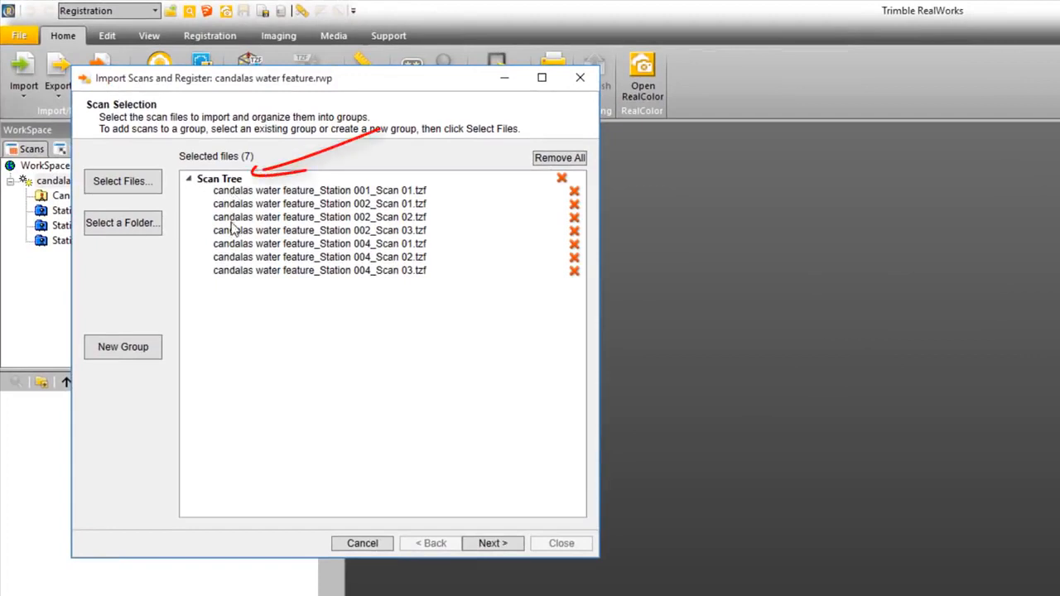
{"action": "mouse_move", "coordinate": [423, 270]}
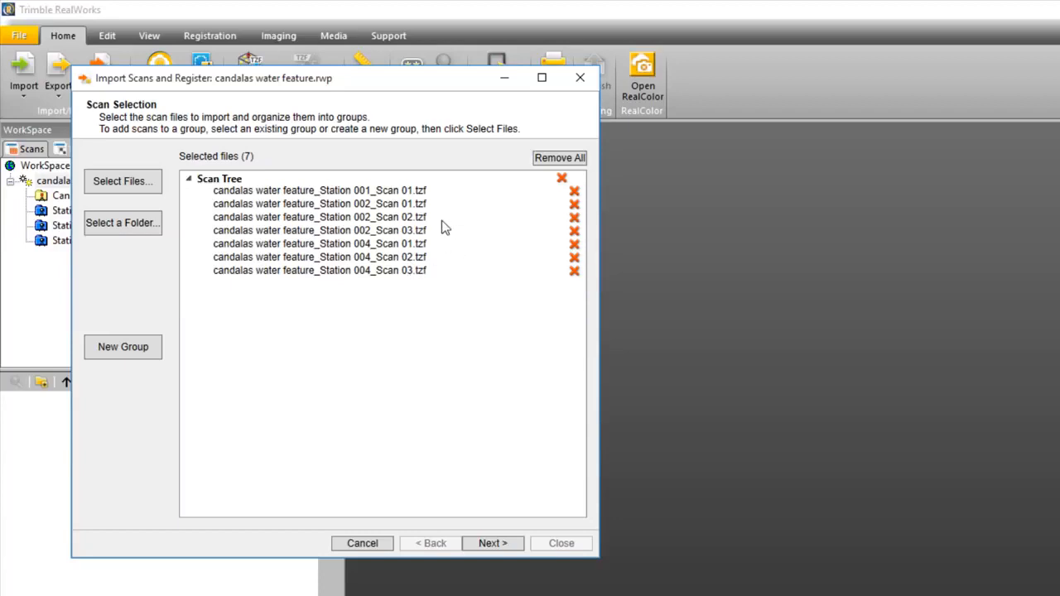
{"action": "mouse_move", "coordinate": [123, 348]}
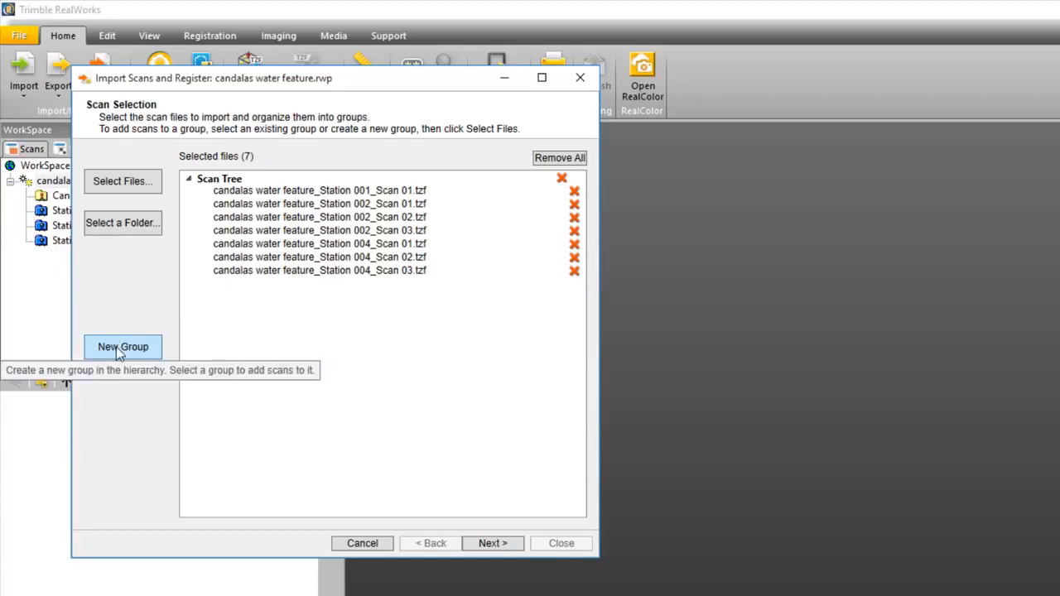
{"action": "left_click", "coordinate": [123, 346]}
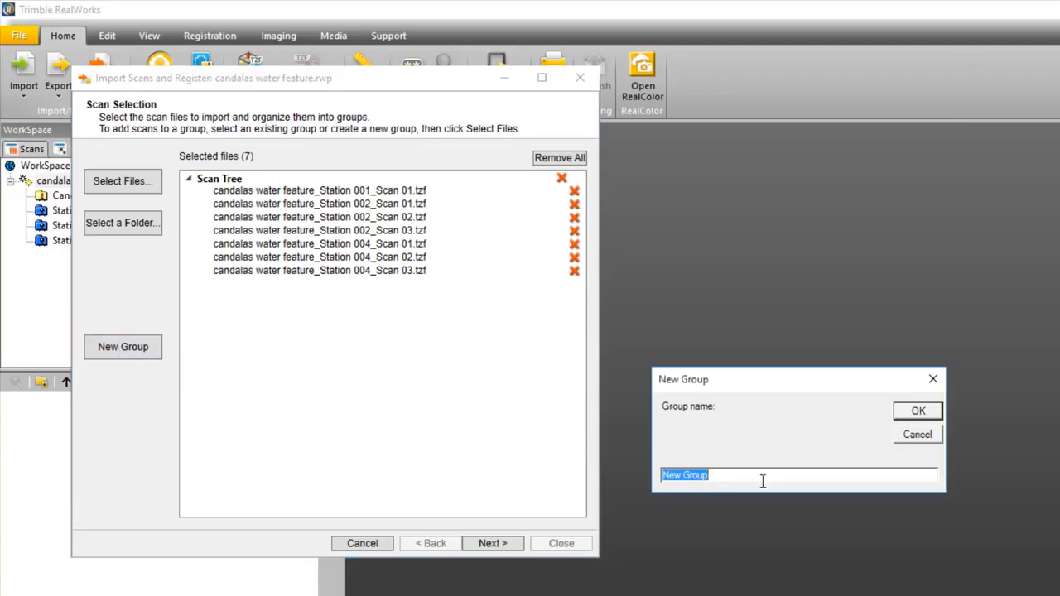
{"action": "type", "text": "Int"}
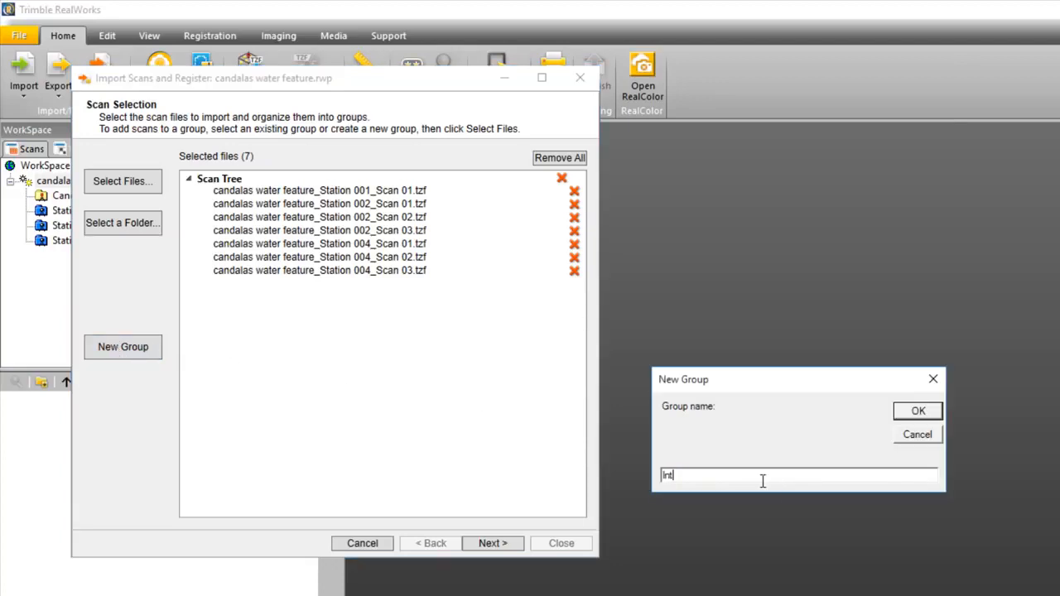
{"action": "type", "text": "erior"}
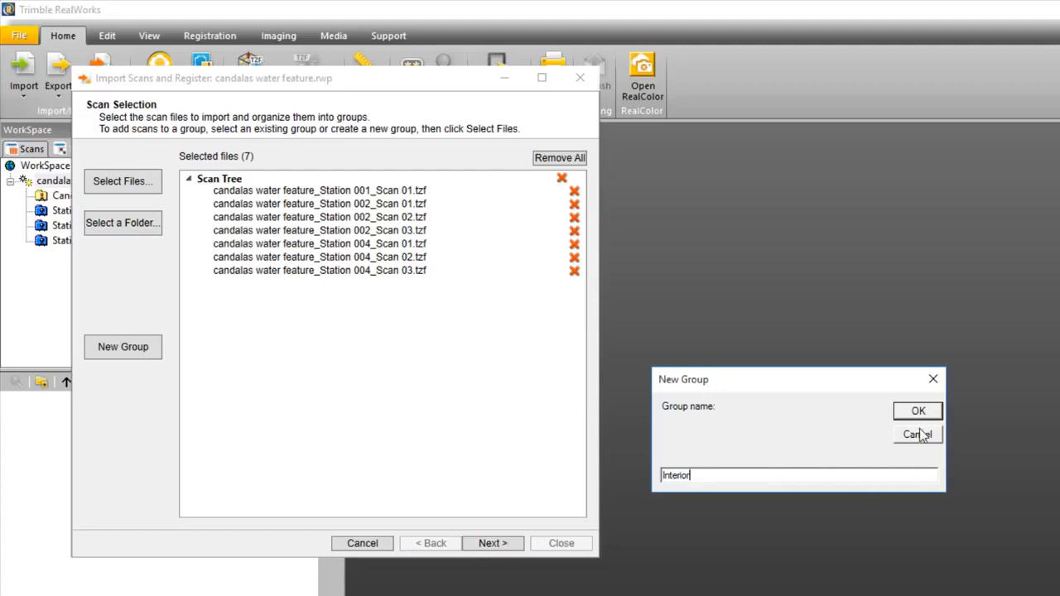
{"action": "left_click", "coordinate": [917, 411]}
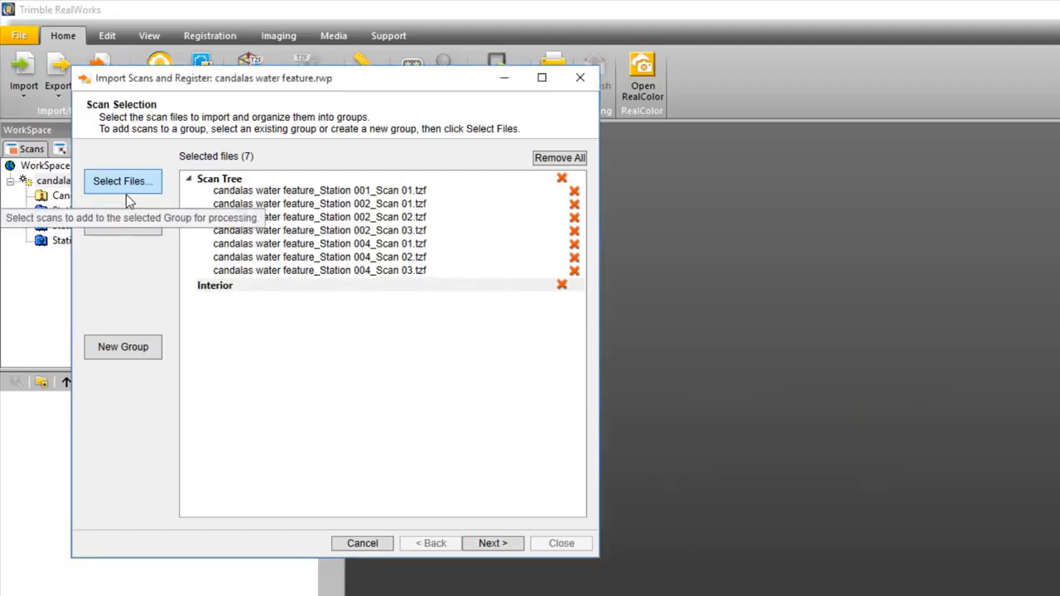
{"action": "mouse_move", "coordinate": [129, 192]}
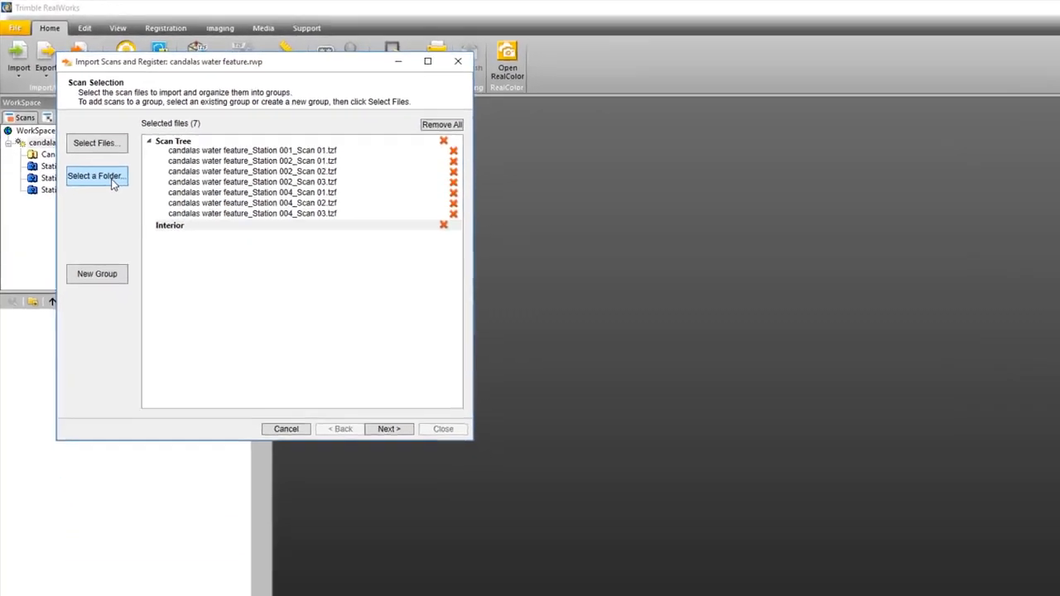
Step: Load the Interior group from the RawScans folder and advance to the FLS import options
{"action": "left_click", "coordinate": [96, 176]}
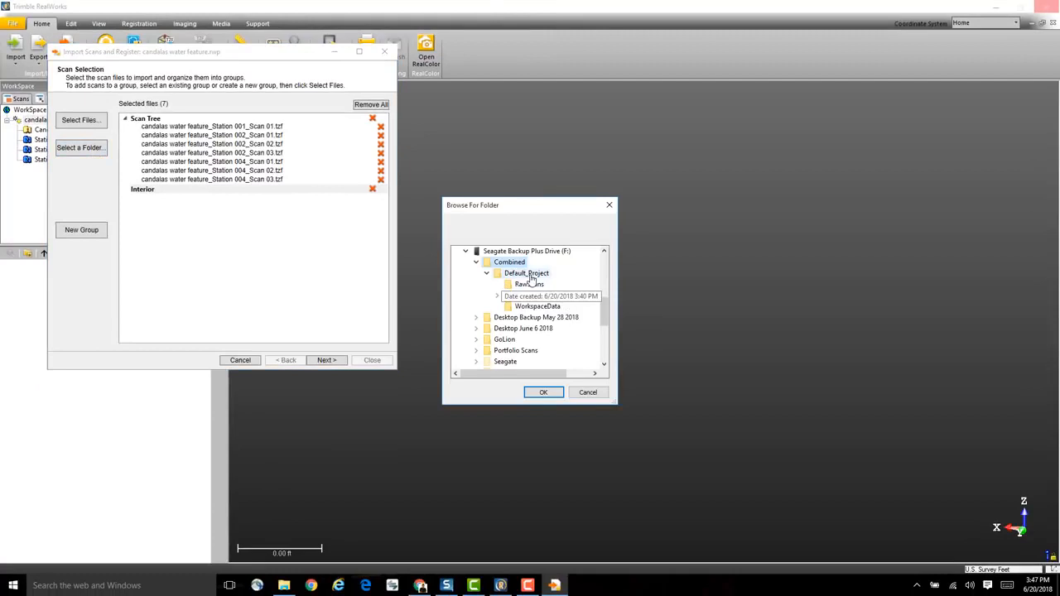
{"action": "left_click", "coordinate": [528, 285]}
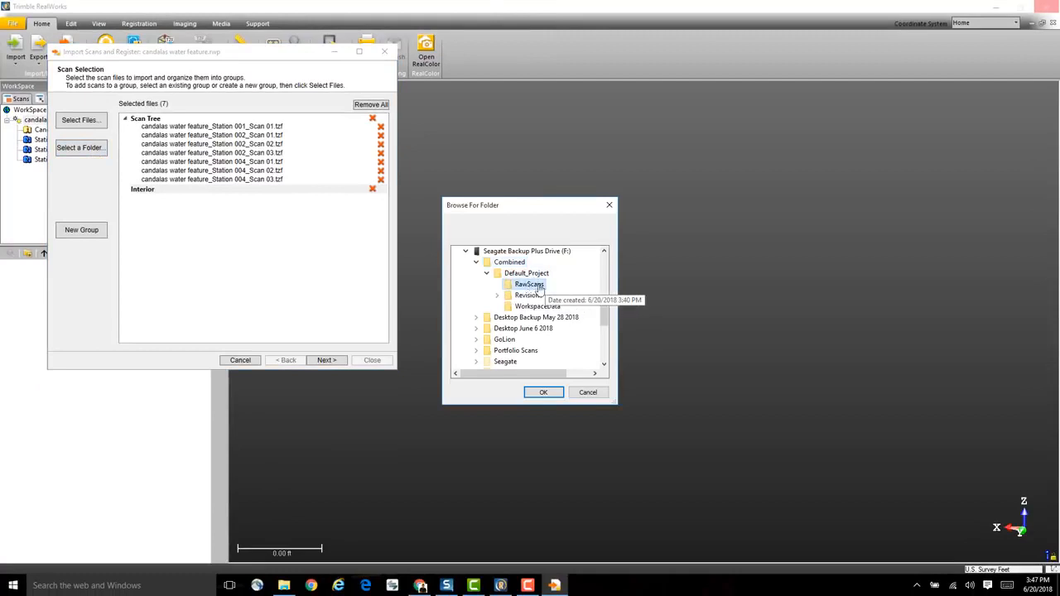
{"action": "left_click", "coordinate": [543, 391]}
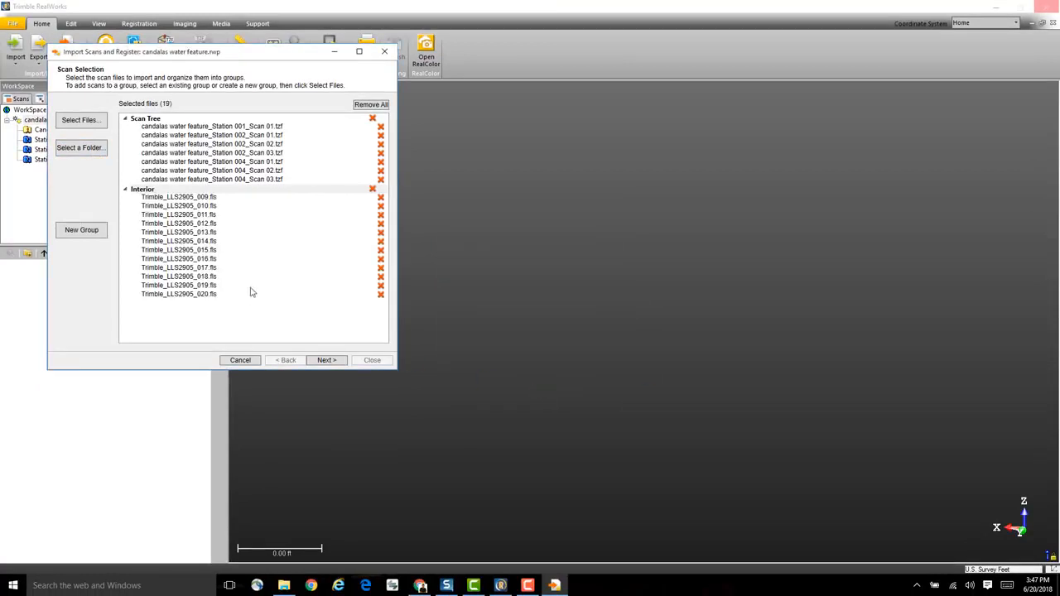
{"action": "mouse_move", "coordinate": [241, 306]}
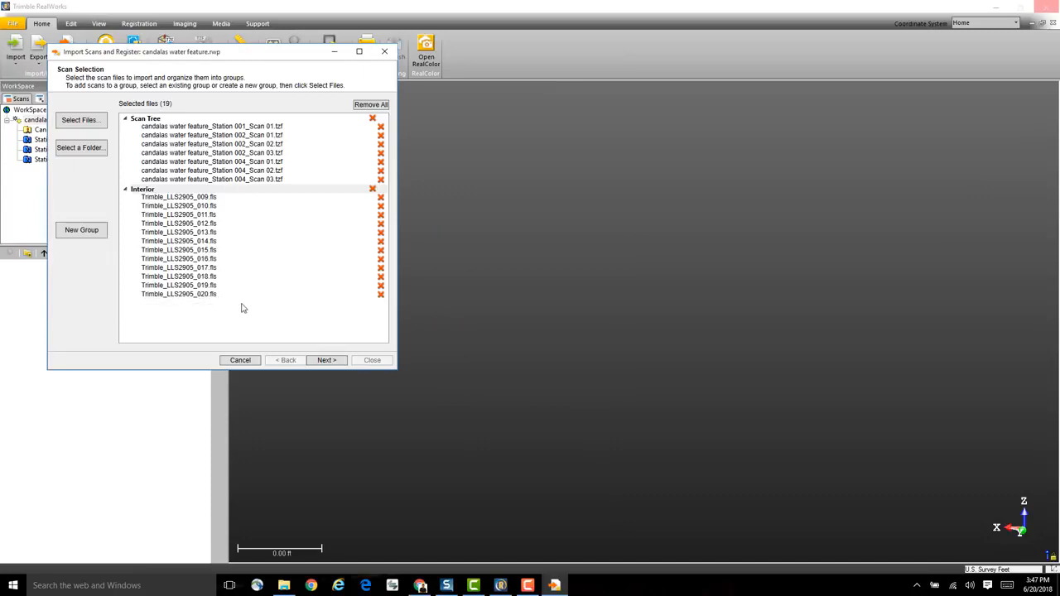
{"action": "mouse_move", "coordinate": [269, 318]}
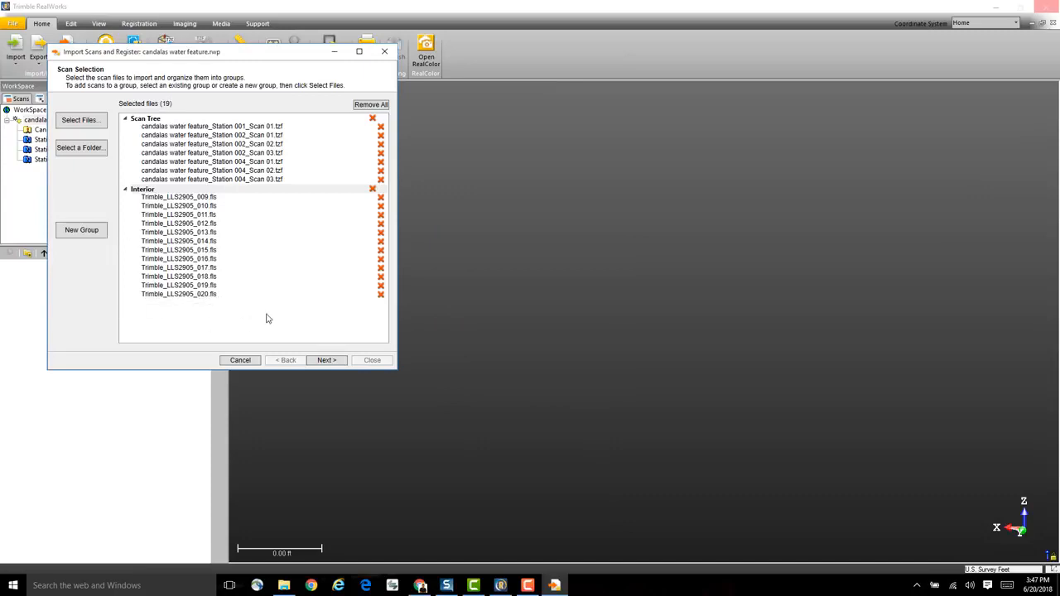
{"action": "mouse_move", "coordinate": [325, 359]}
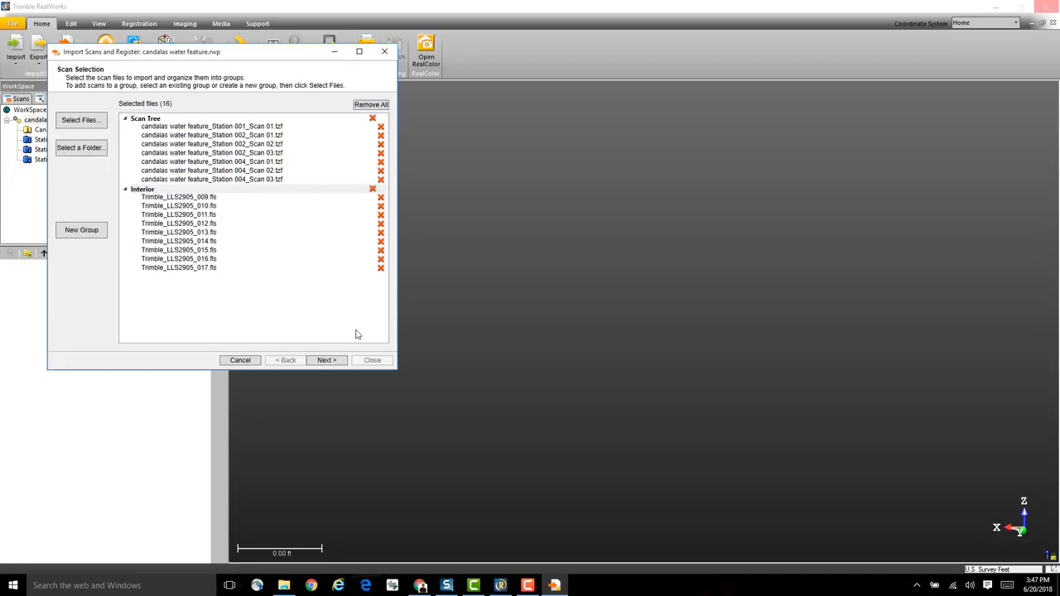
{"action": "left_click", "coordinate": [325, 359]}
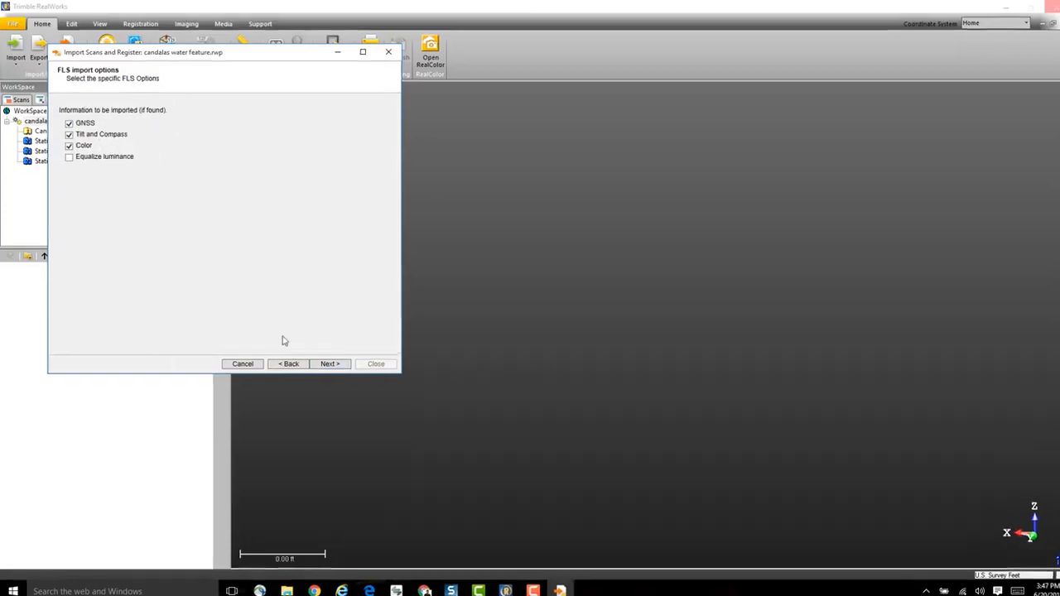
Step: Accept FLS options; try Spatial Sampling and Filter by Range, then leave Sampling by Step 1 with no range filter
{"action": "left_click", "coordinate": [330, 364]}
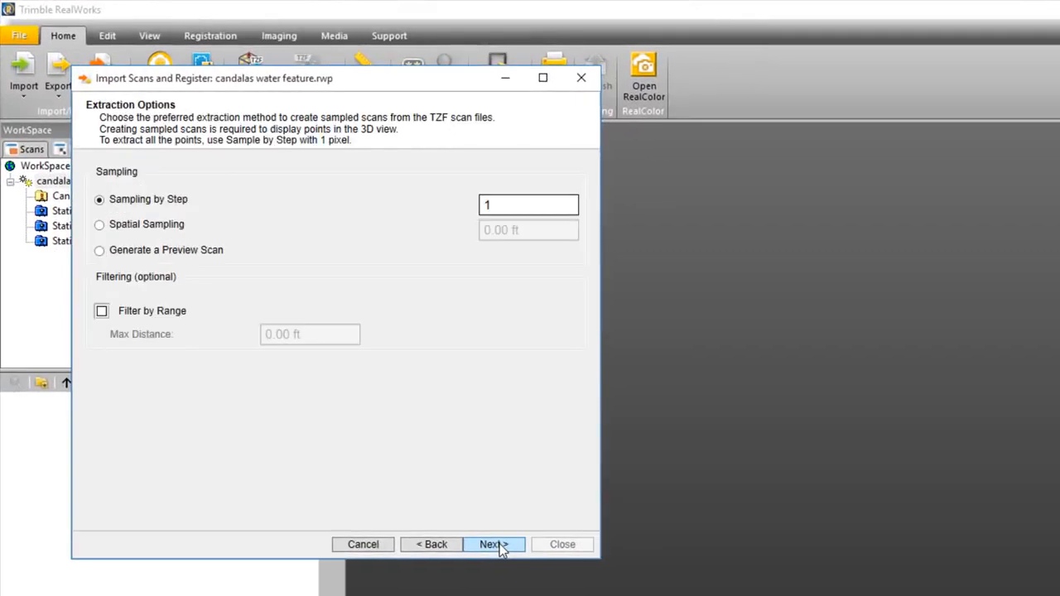
{"action": "mouse_move", "coordinate": [540, 205]}
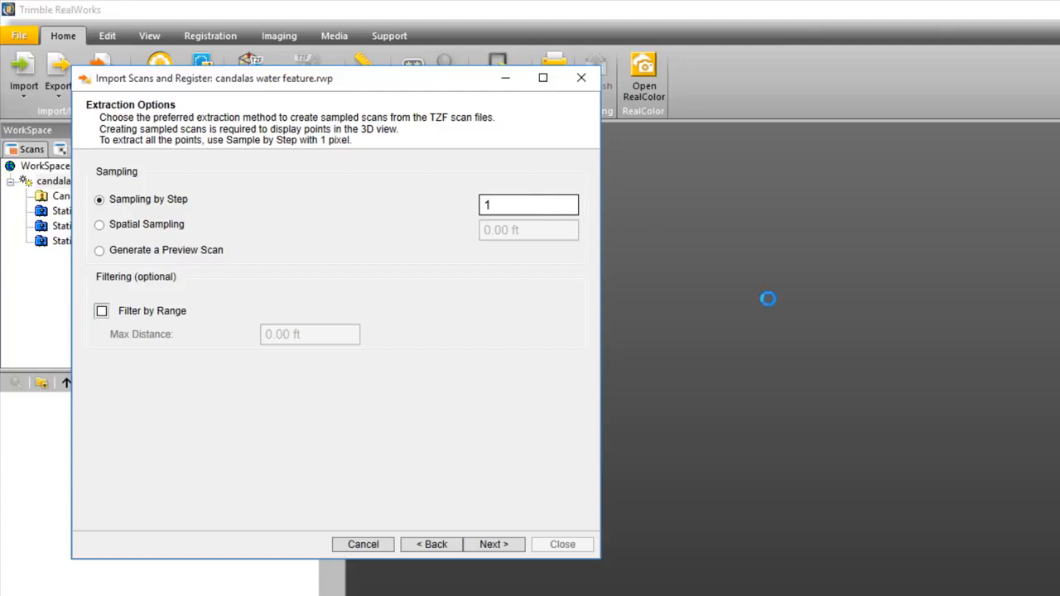
{"action": "mouse_move", "coordinate": [961, 473]}
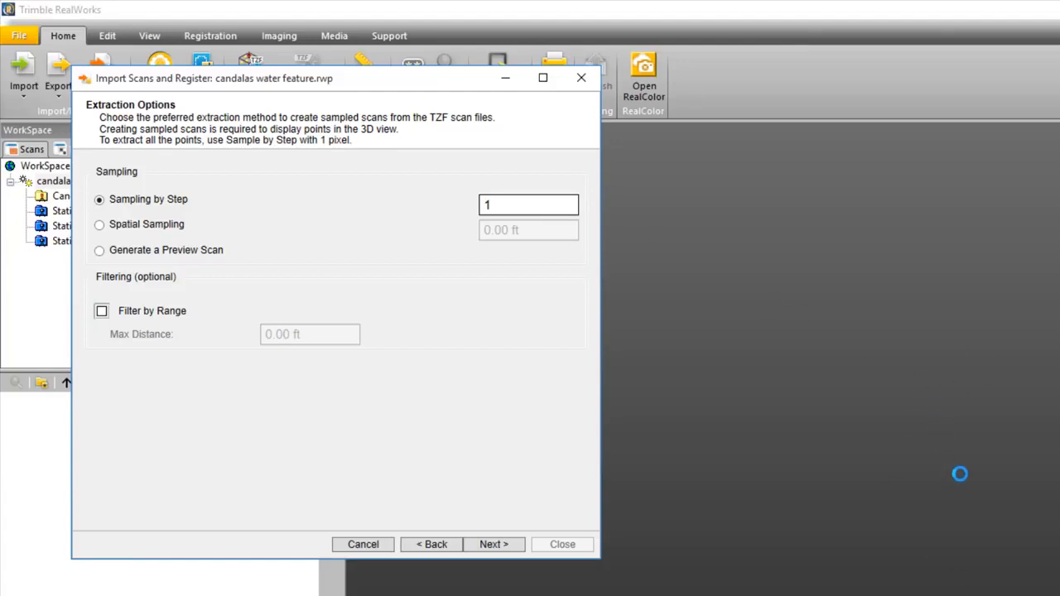
{"action": "mouse_move", "coordinate": [954, 458]}
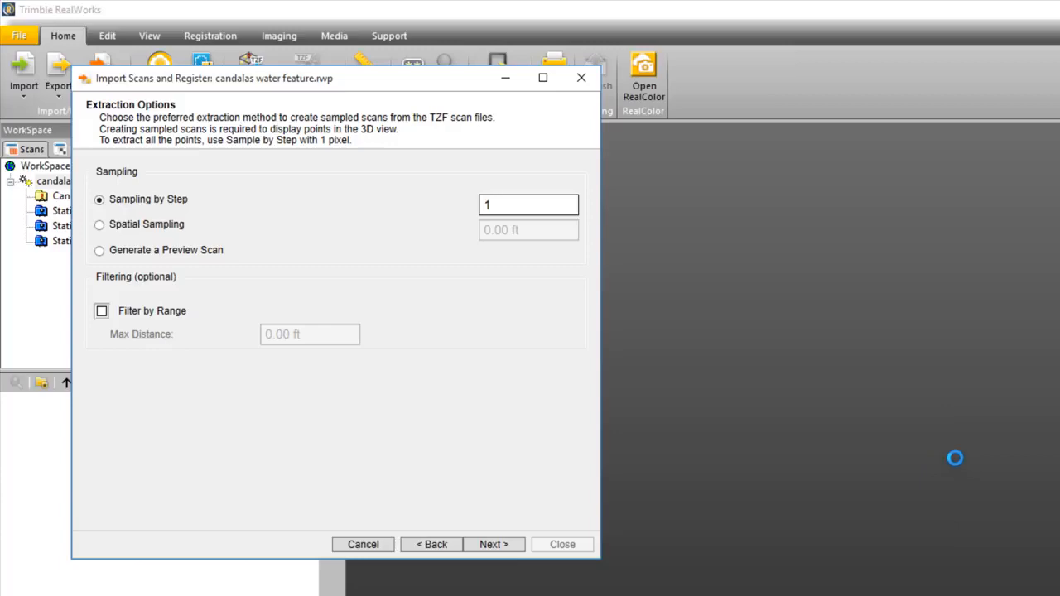
{"action": "mouse_move", "coordinate": [504, 205]}
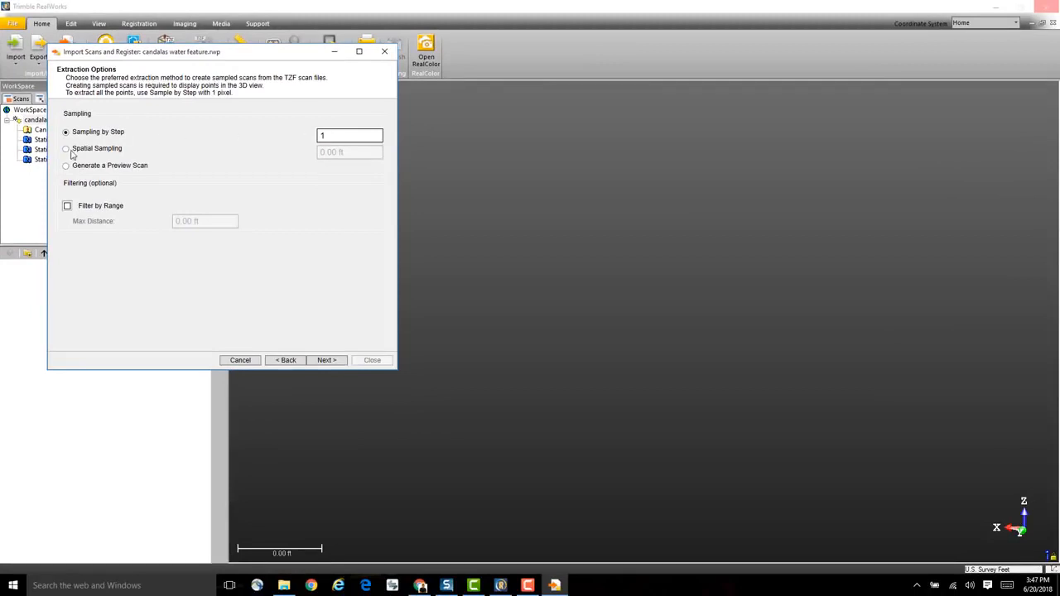
{"action": "left_click", "coordinate": [67, 149]}
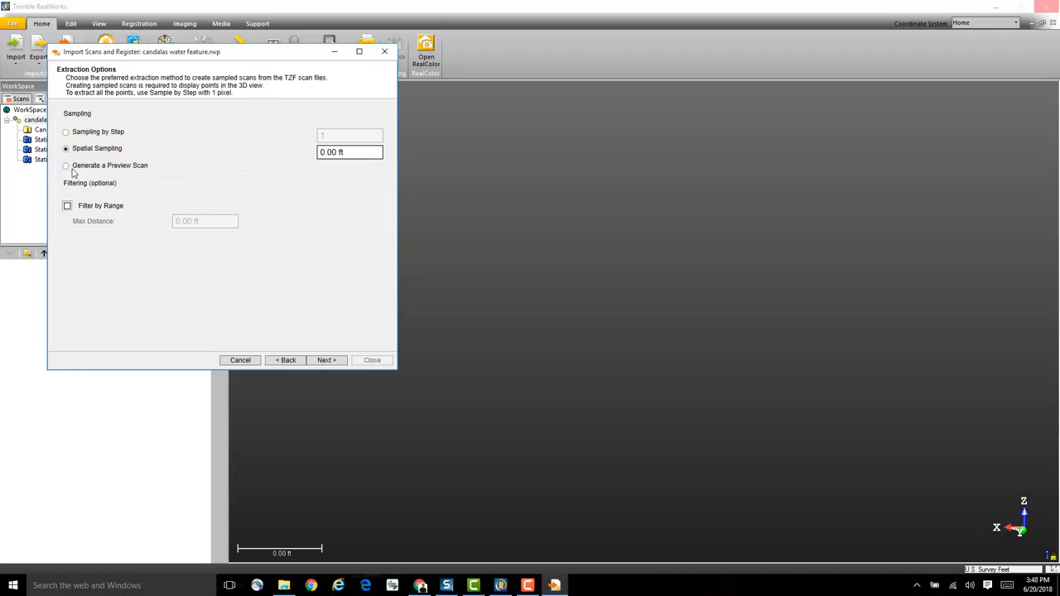
{"action": "left_click", "coordinate": [66, 133]}
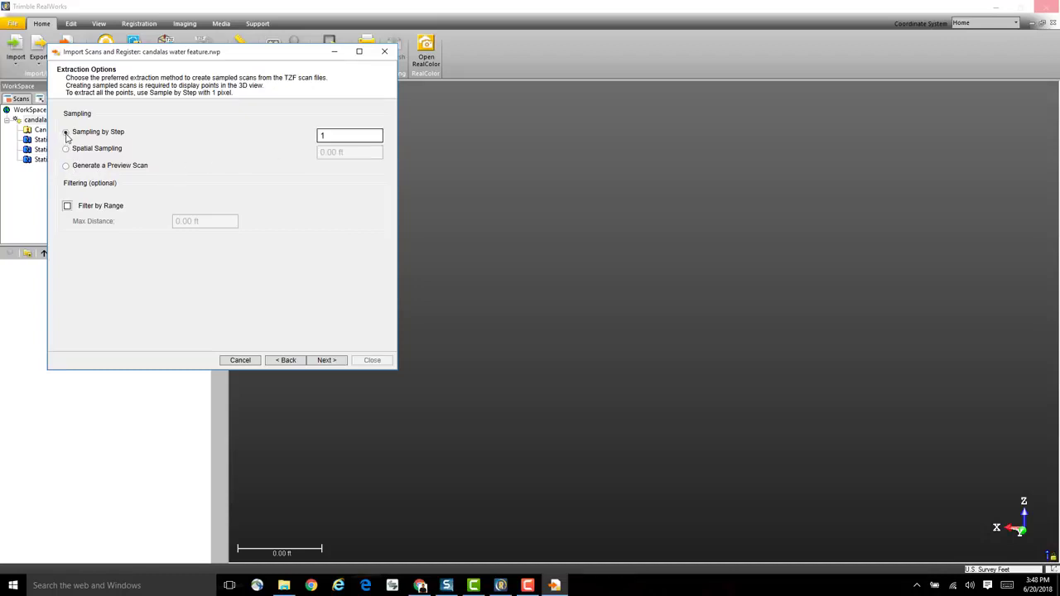
{"action": "left_click", "coordinate": [66, 131]}
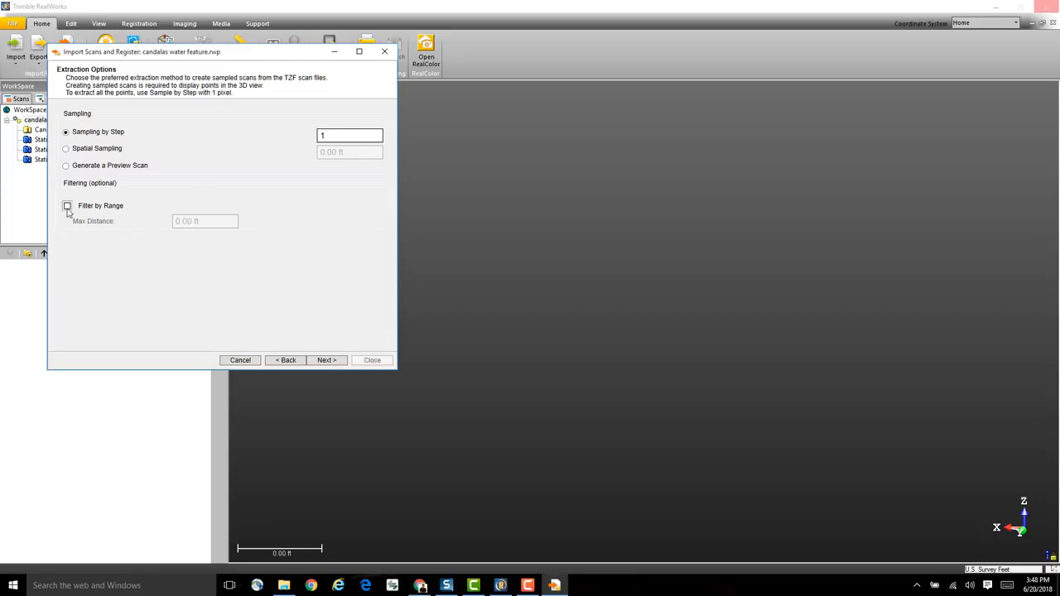
{"action": "left_click", "coordinate": [67, 205]}
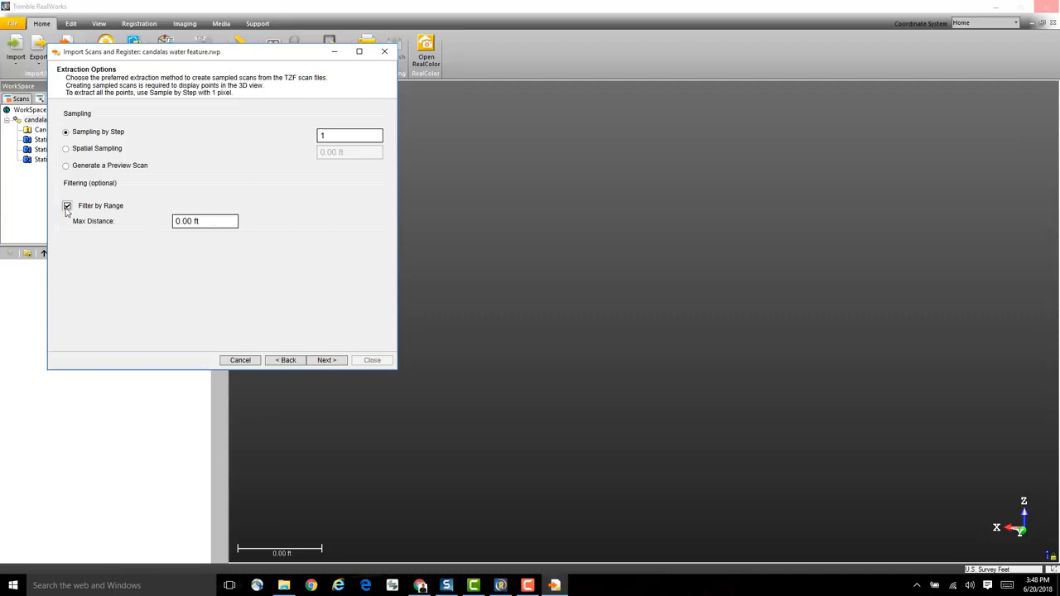
{"action": "left_click", "coordinate": [66, 206]}
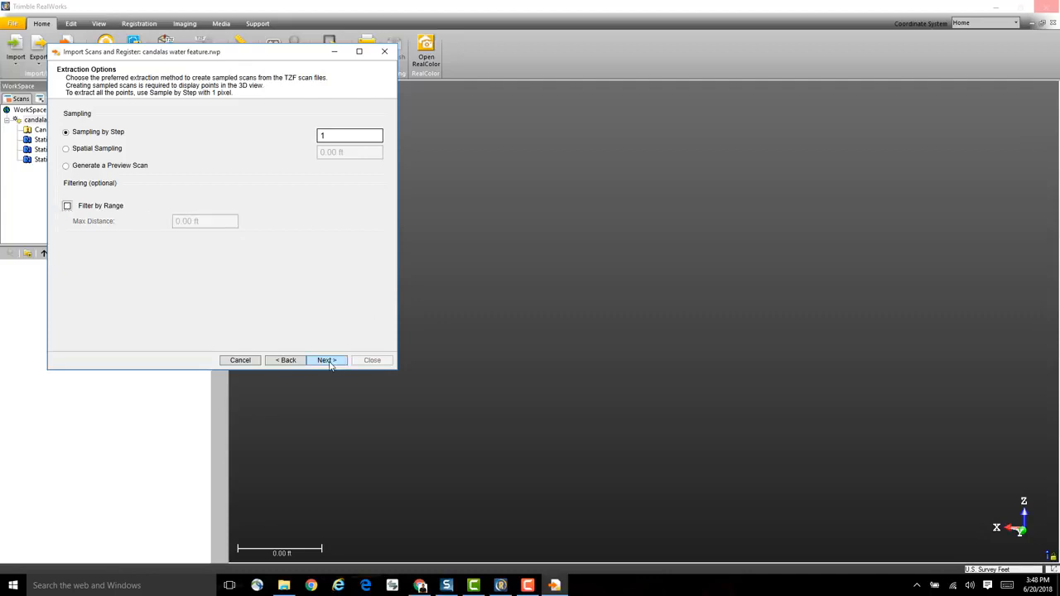
Step: Set registration to auto-extracted targets, keeping the black and white flat target in the list
{"action": "left_click", "coordinate": [325, 360]}
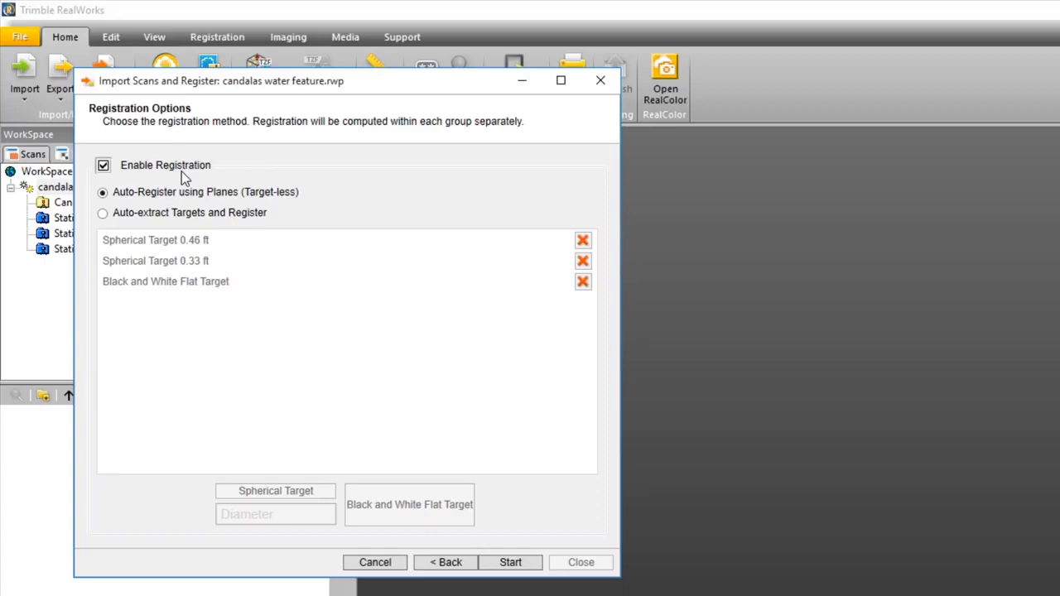
{"action": "mouse_move", "coordinate": [255, 205]}
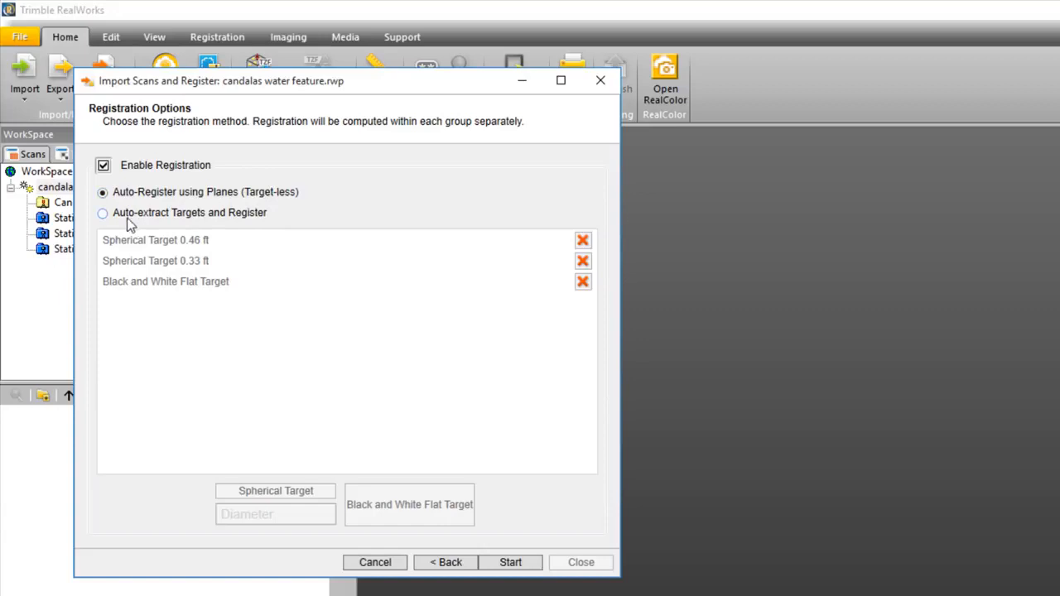
{"action": "left_click", "coordinate": [102, 212]}
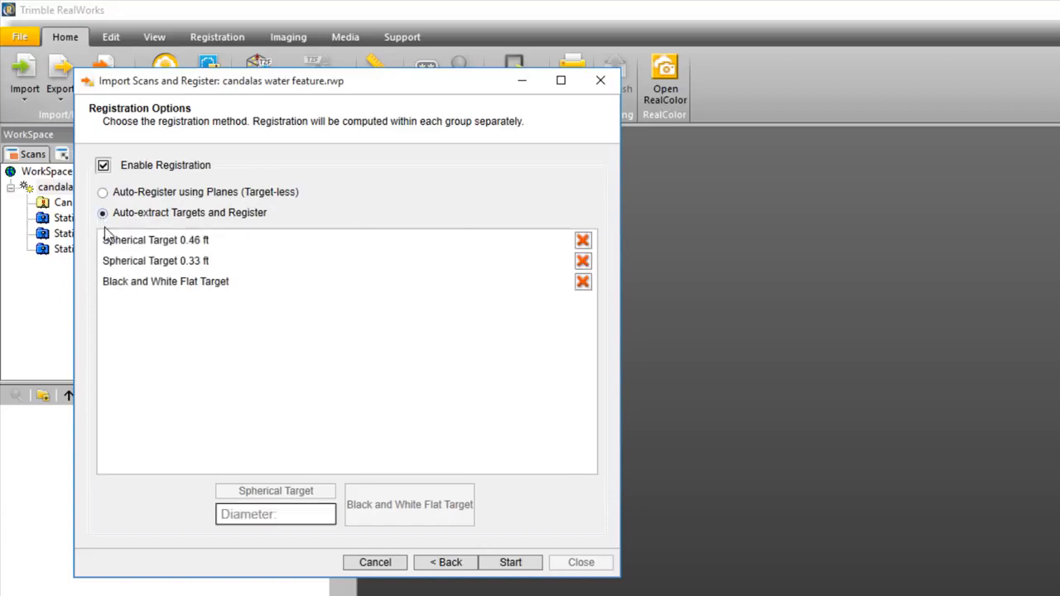
{"action": "left_click", "coordinate": [240, 262]}
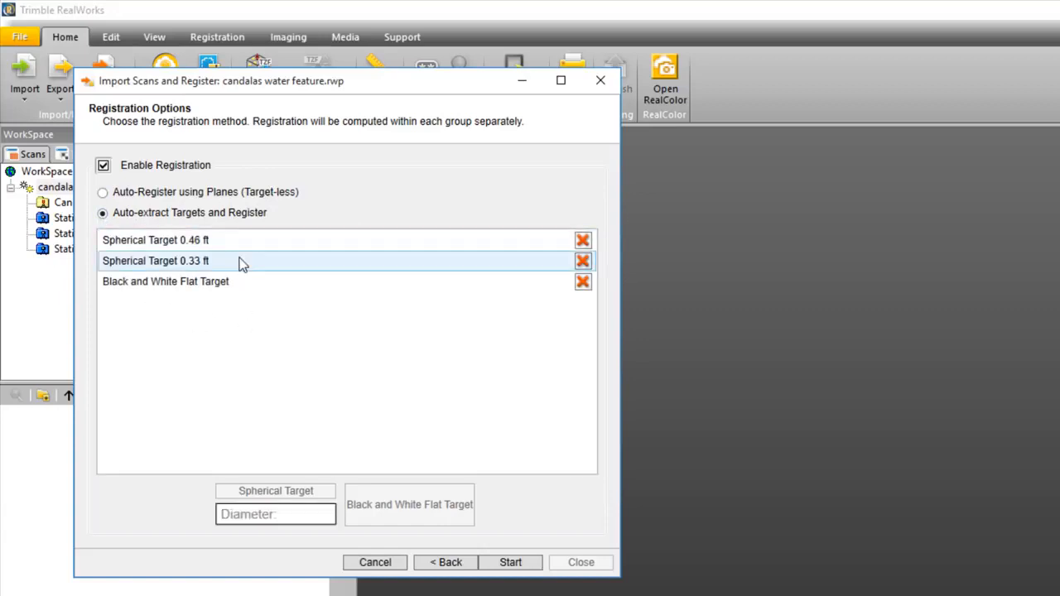
{"action": "left_click", "coordinate": [583, 281]}
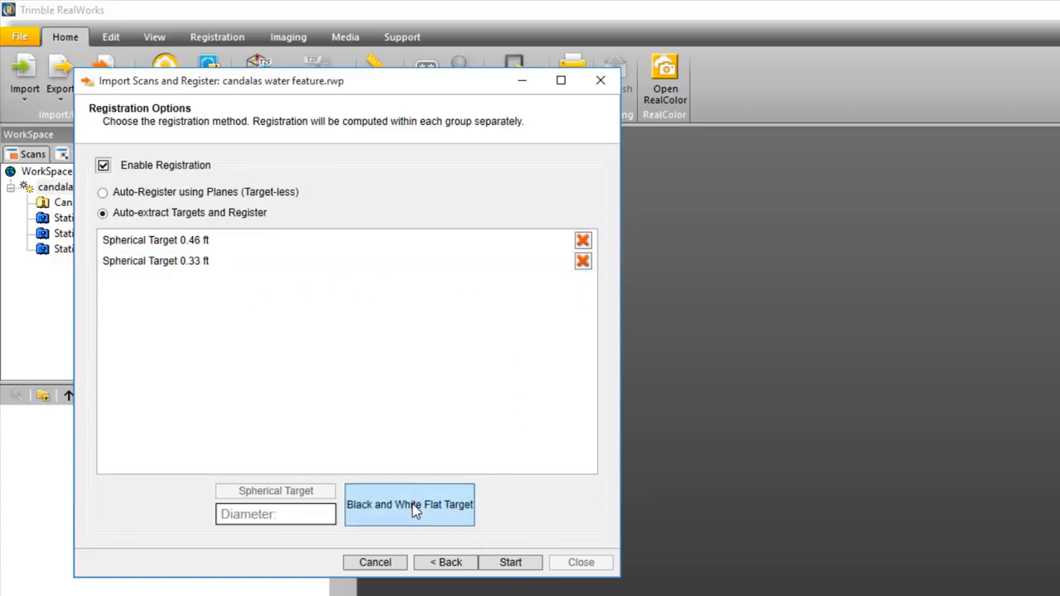
{"action": "left_click", "coordinate": [408, 503]}
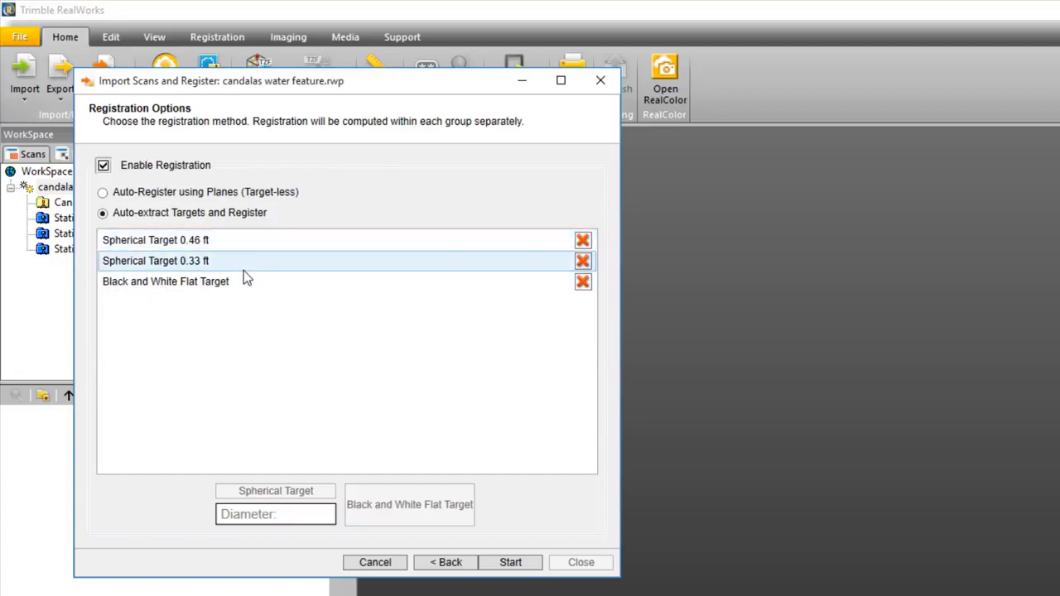
Step: Add a 0.75 ft spherical target (230) and start the batch import and registration
{"action": "left_click", "coordinate": [275, 513]}
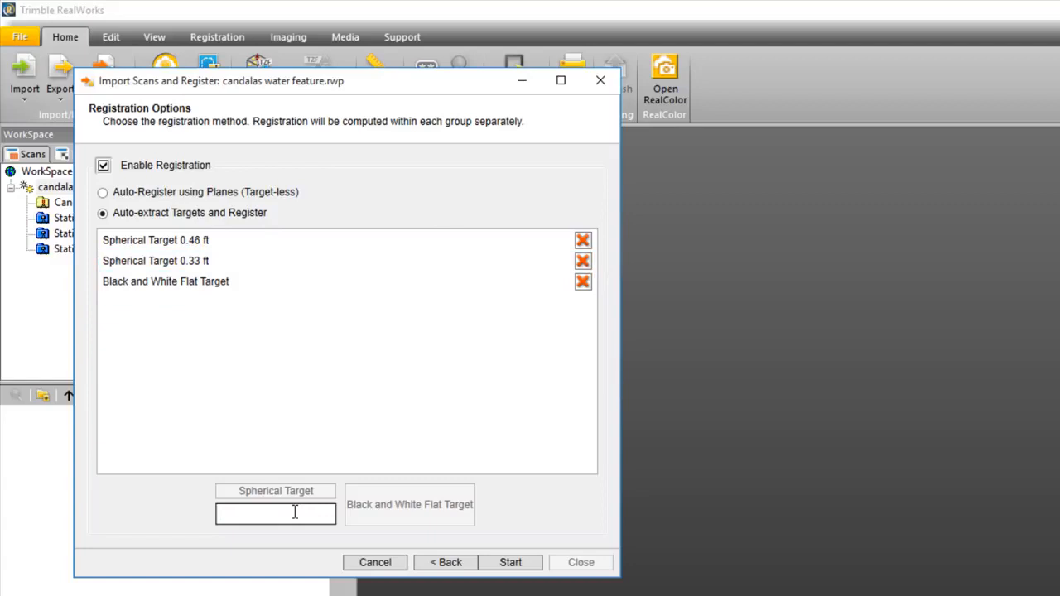
{"action": "type", "text": "230"}
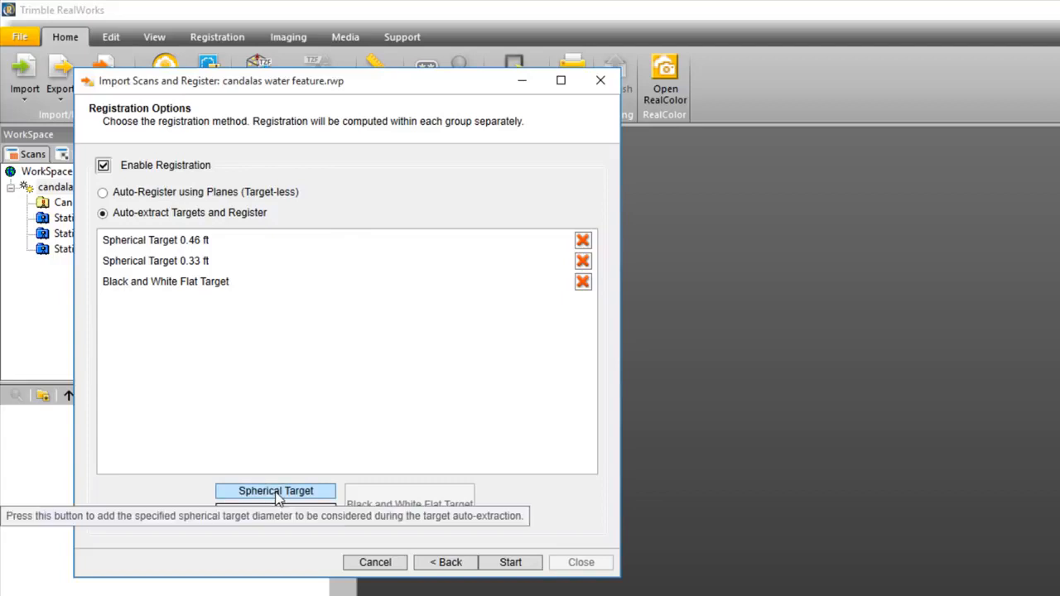
{"action": "left_click", "coordinate": [275, 490]}
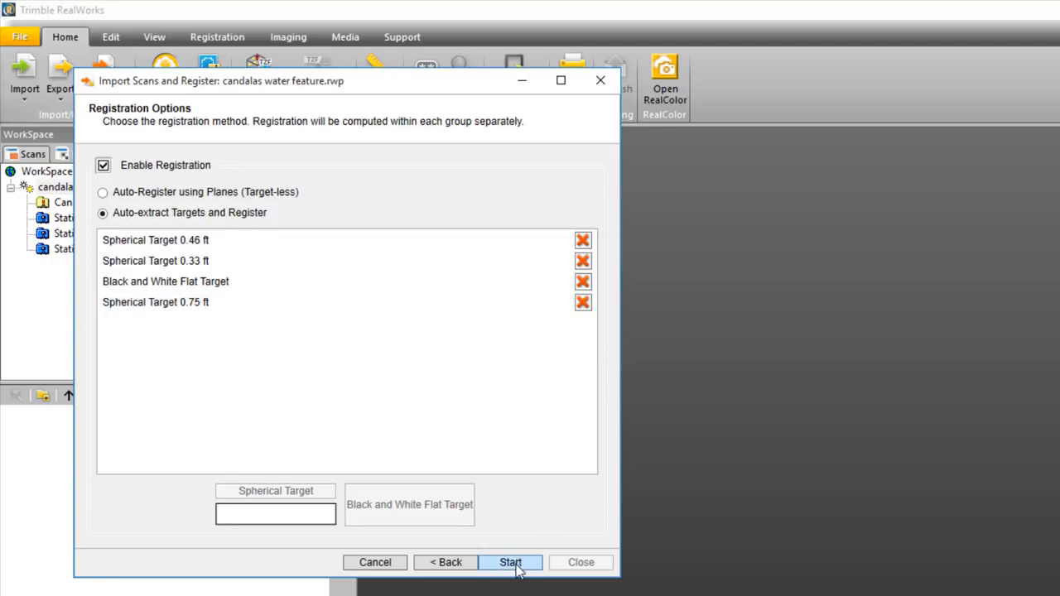
{"action": "left_click", "coordinate": [510, 563]}
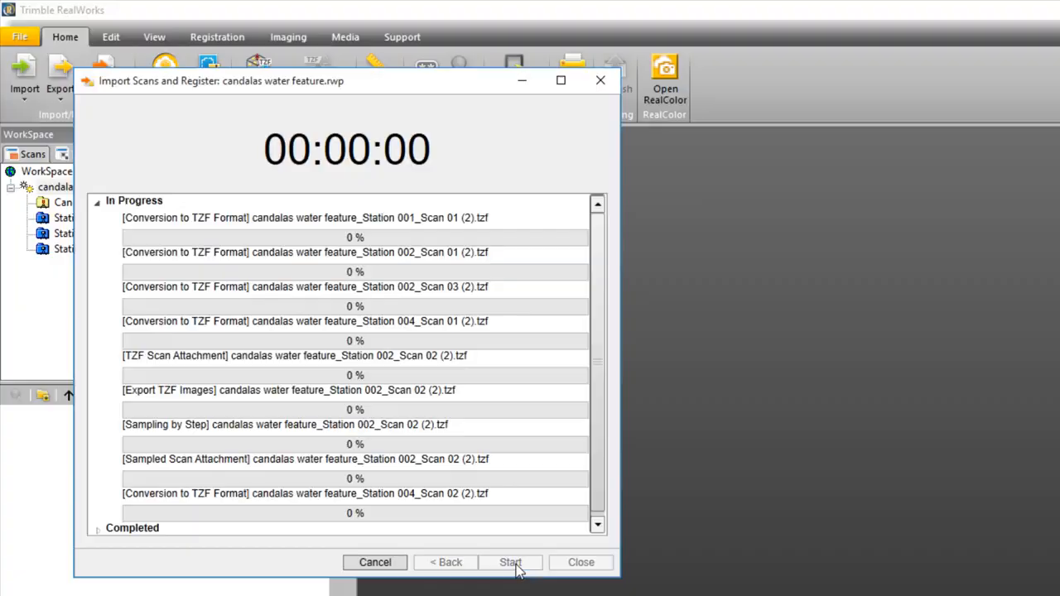
Step: Orbit the modeled pipe run to view it from several angles
{"action": "left_click", "coordinate": [511, 563]}
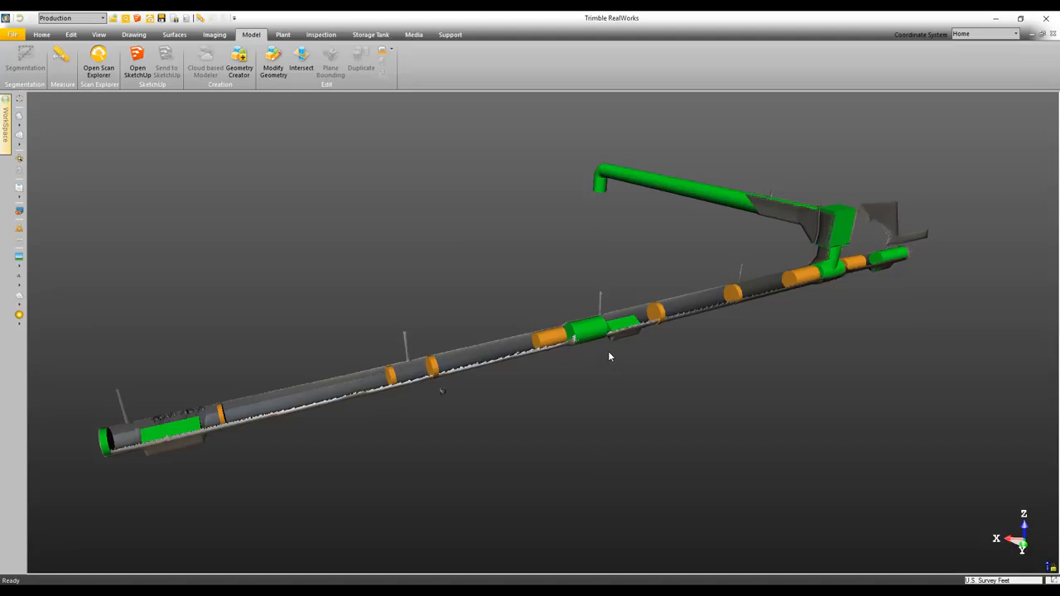
{"action": "mouse_move", "coordinate": [586, 401]}
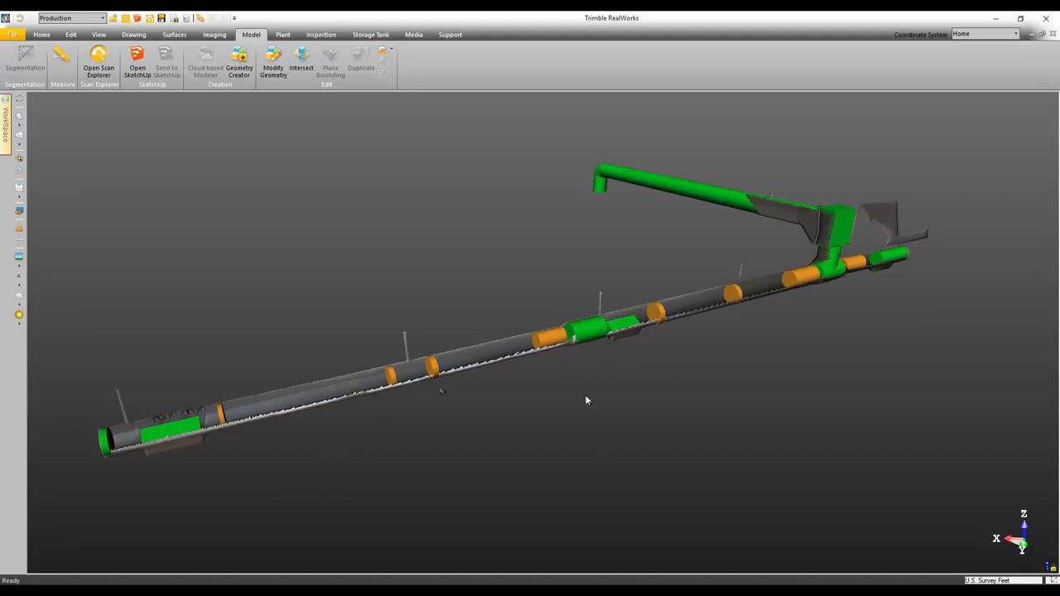
{"action": "left_click_drag", "start_coordinate": [587, 401], "coordinate": [682, 290]}
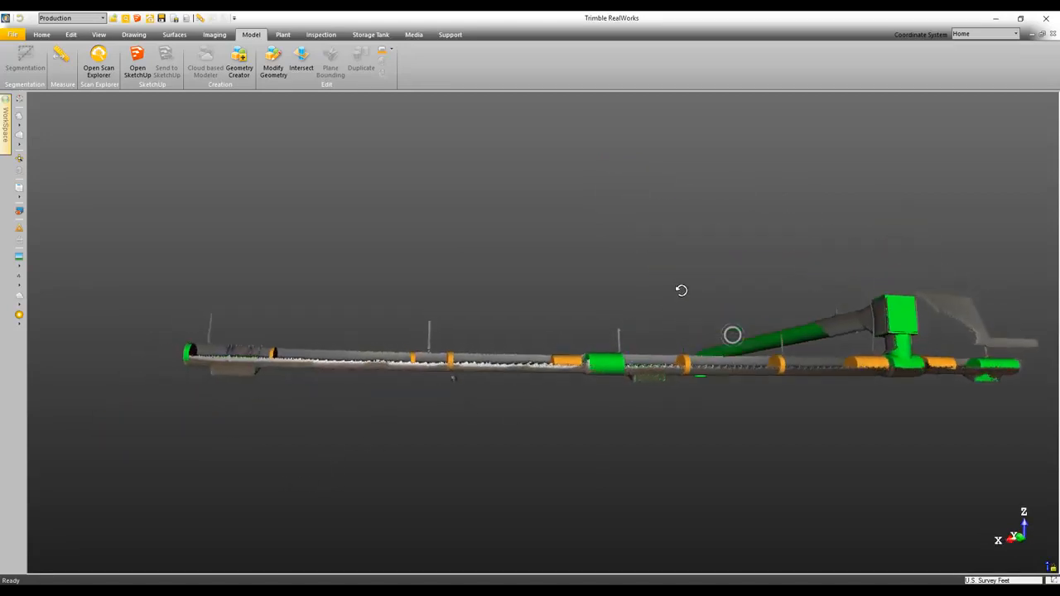
{"action": "left_click_drag", "start_coordinate": [682, 290], "coordinate": [489, 381]}
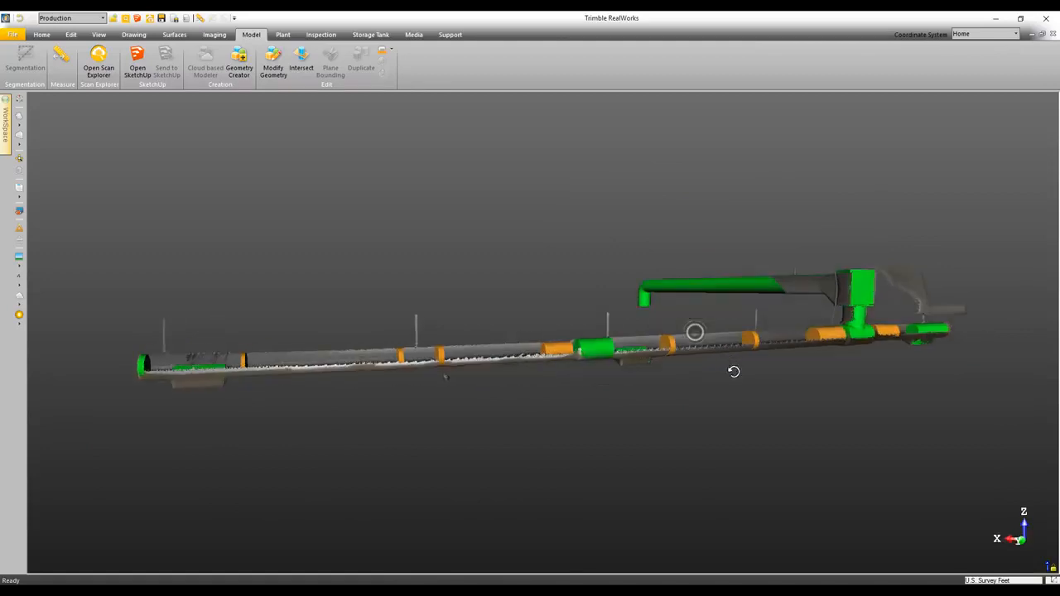
{"action": "left_click_drag", "start_coordinate": [696, 331], "coordinate": [544, 331]}
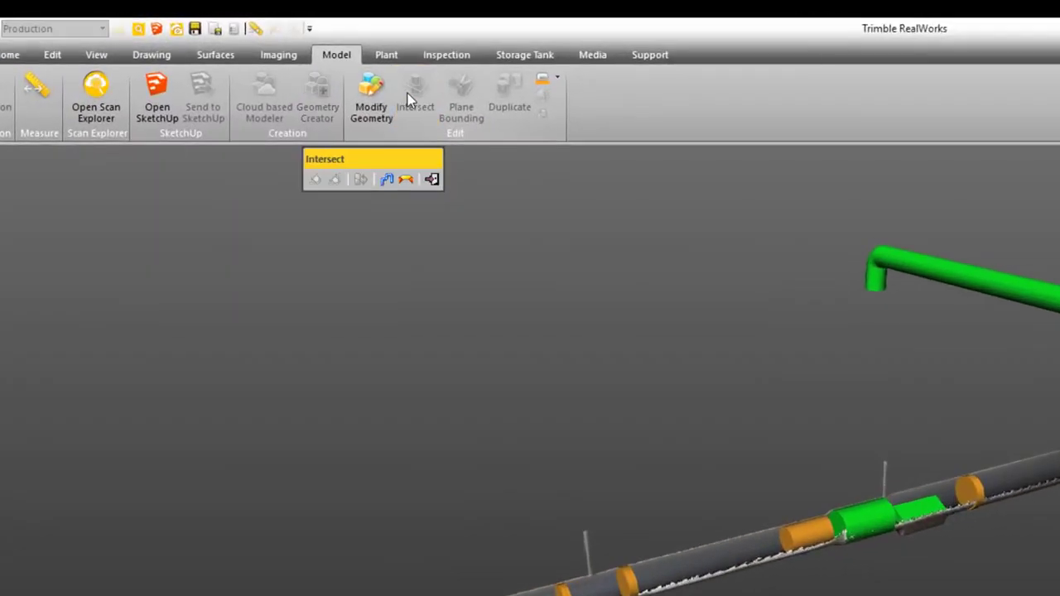
{"action": "mouse_move", "coordinate": [600, 192]}
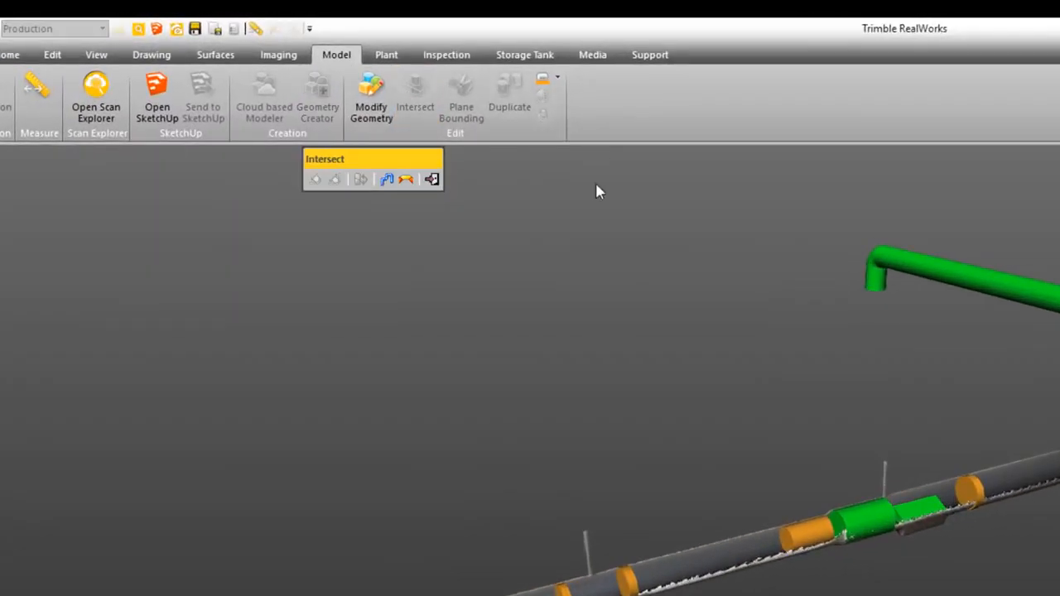
{"action": "mouse_move", "coordinate": [406, 179]}
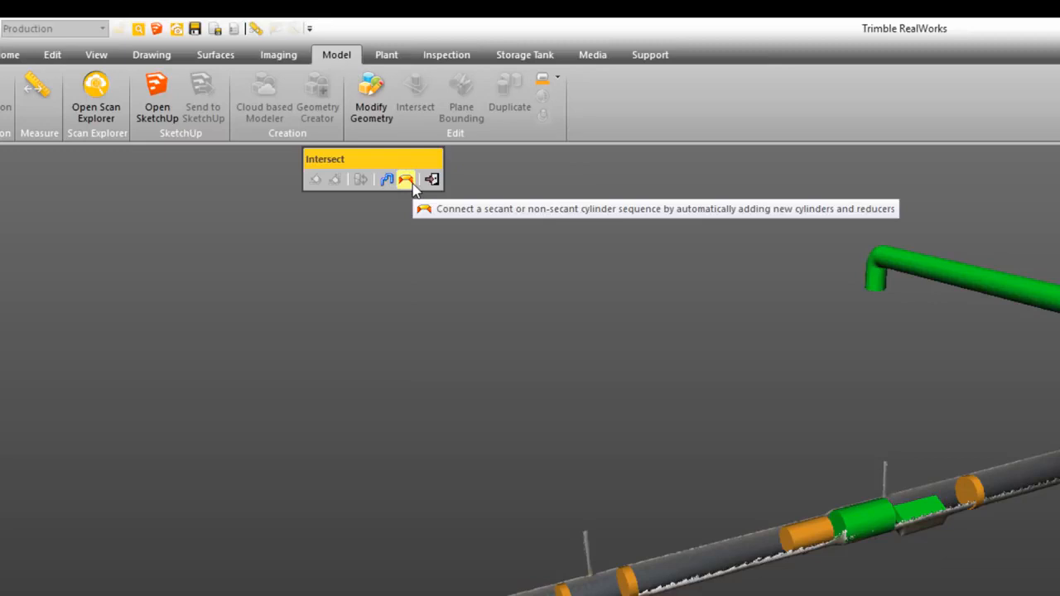
Step: Intersect the two left-end cylinders in connect-sequence mode, adding connecting cylinders and reducers
{"action": "left_click", "coordinate": [406, 179]}
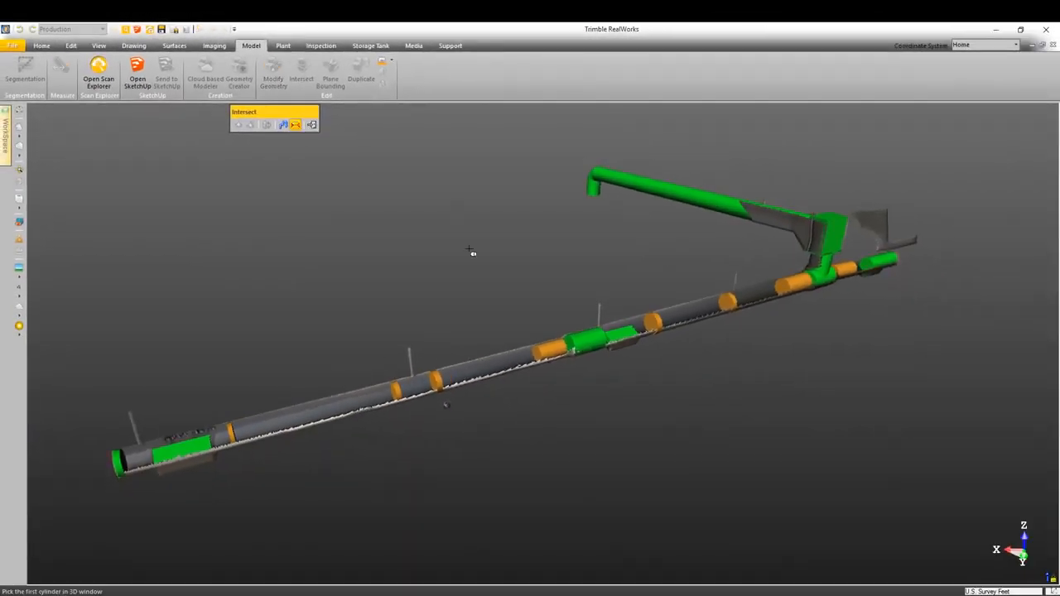
{"action": "left_click", "coordinate": [120, 461]}
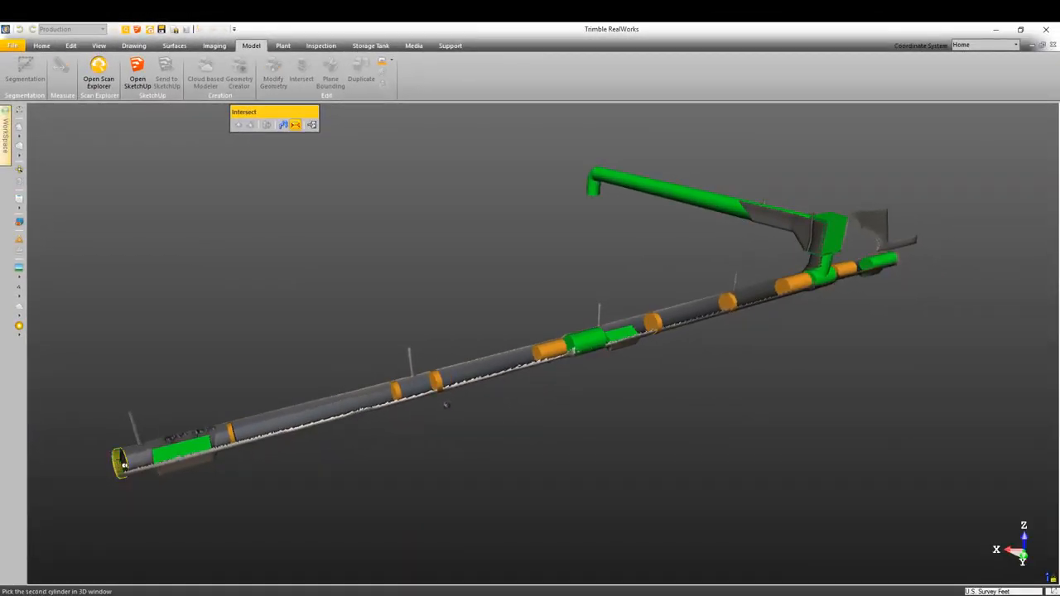
{"action": "left_click", "coordinate": [166, 448]}
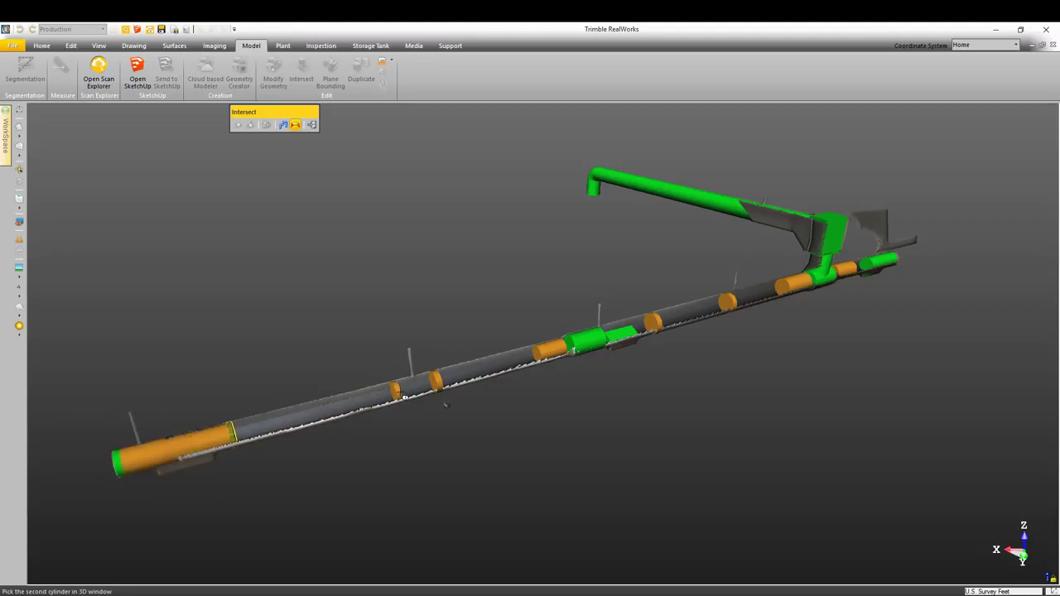
{"action": "left_click", "coordinate": [331, 414]}
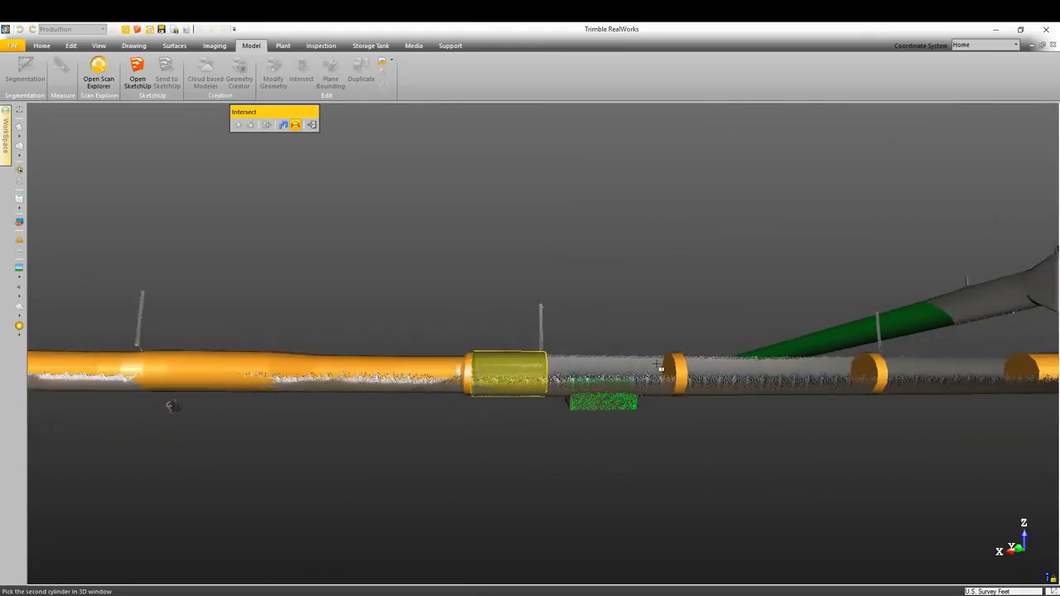
{"action": "left_click_drag", "start_coordinate": [580, 373], "coordinate": [775, 368]}
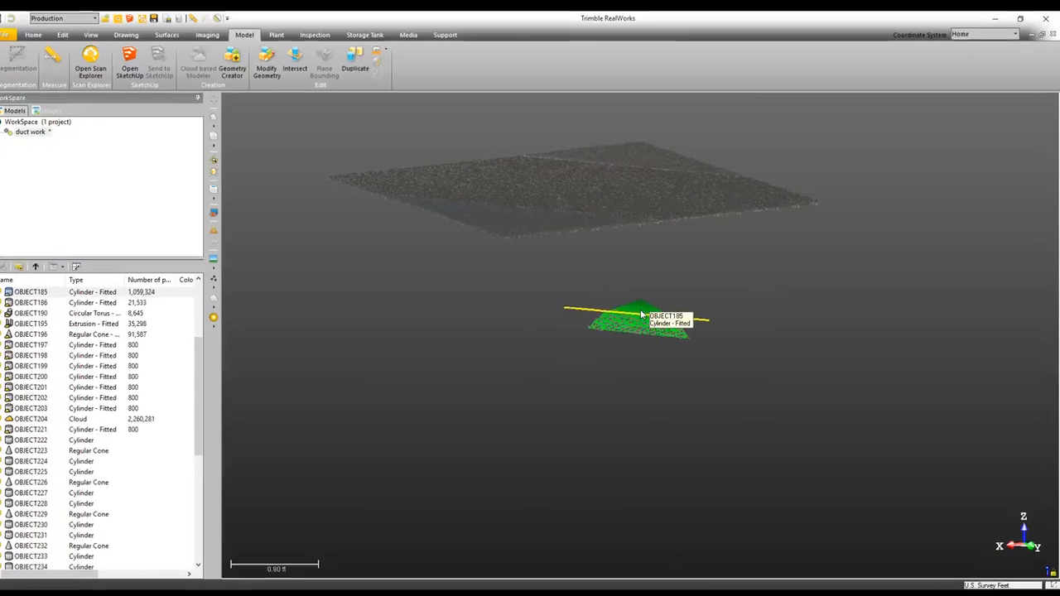
Step: Show only the chosen pipe geometry using View Only This from its context menu
{"action": "right_click", "coordinate": [642, 318]}
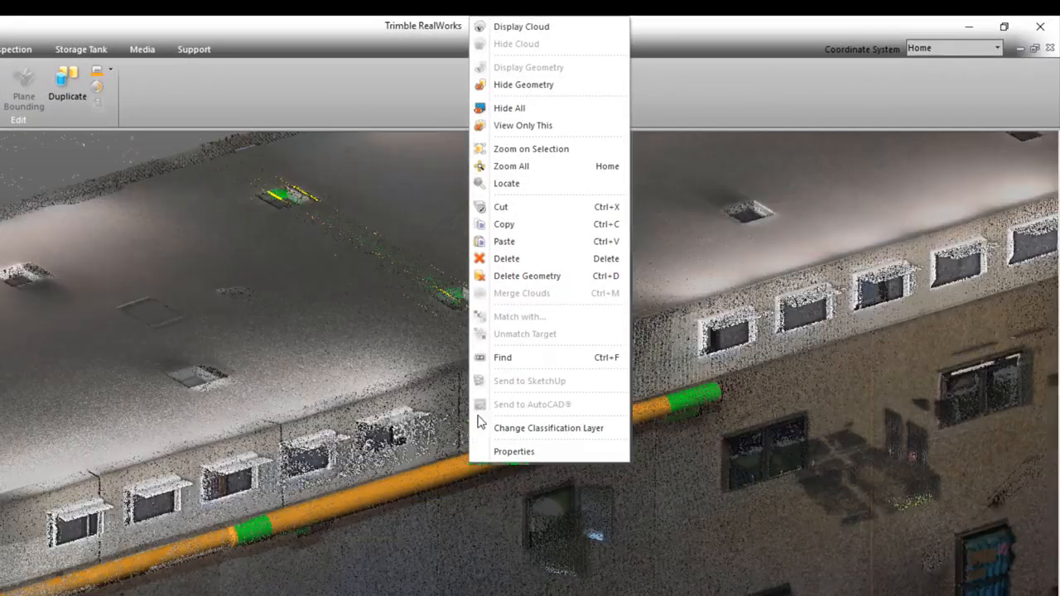
{"action": "mouse_move", "coordinate": [523, 126]}
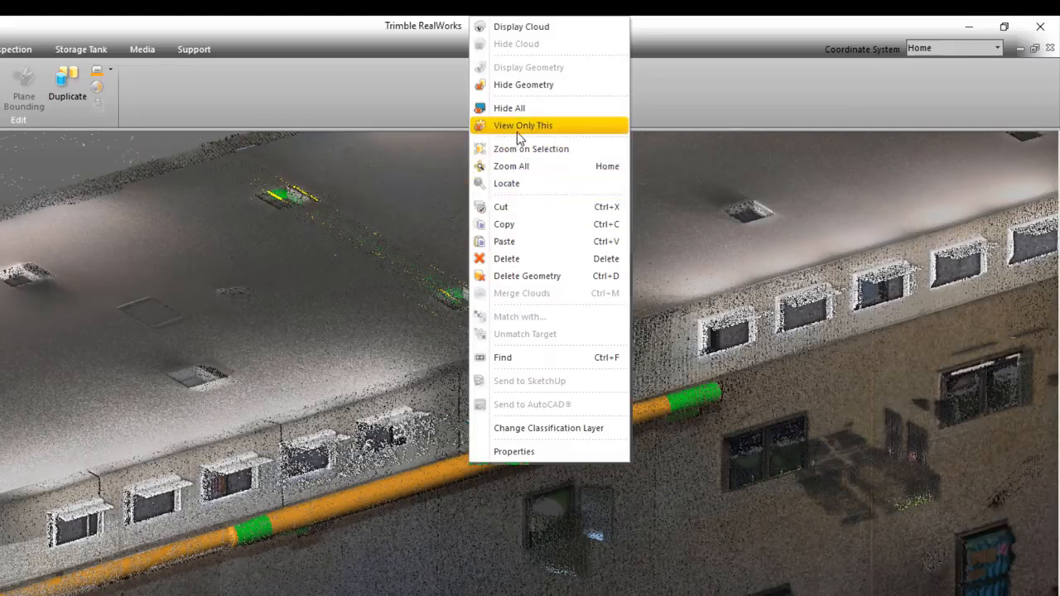
{"action": "mouse_move", "coordinate": [584, 129]}
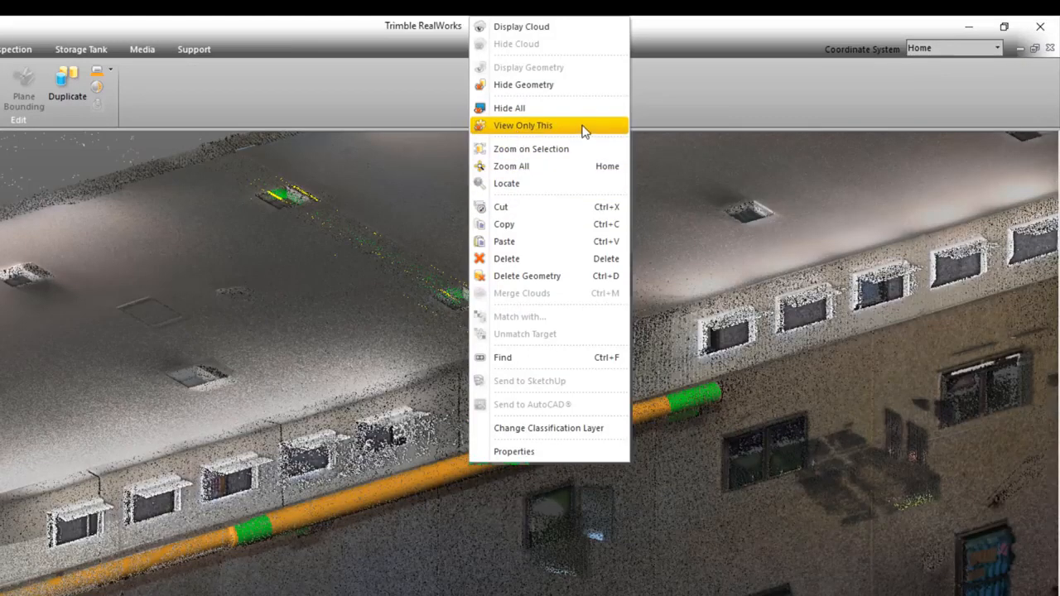
{"action": "left_click", "coordinate": [524, 126]}
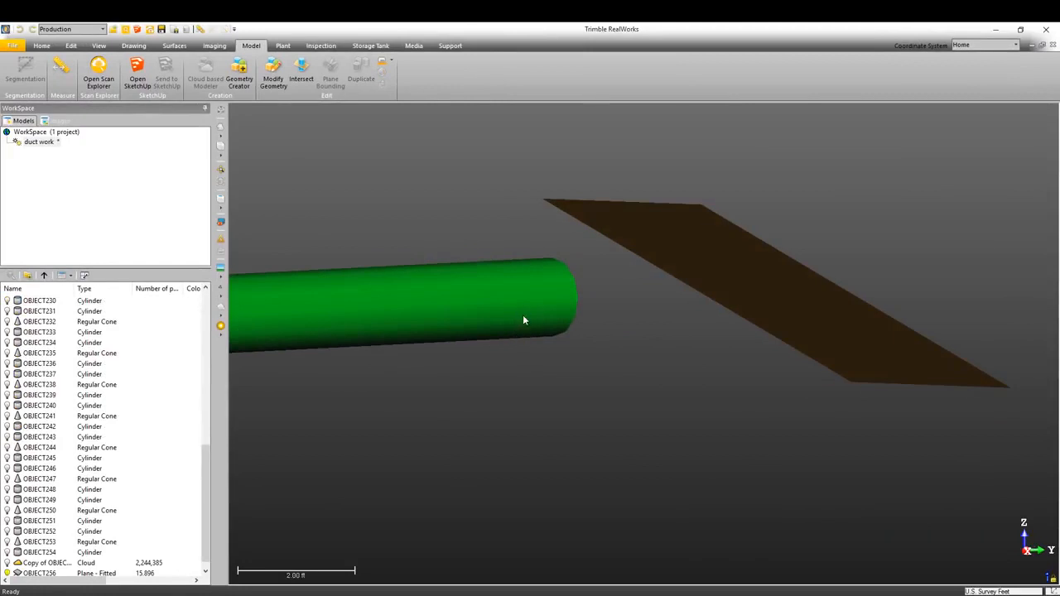
Step: Reshape the green cylinder so its end snaps onto the brown plane's face with Geometry Snap
{"action": "left_click", "coordinate": [273, 73]}
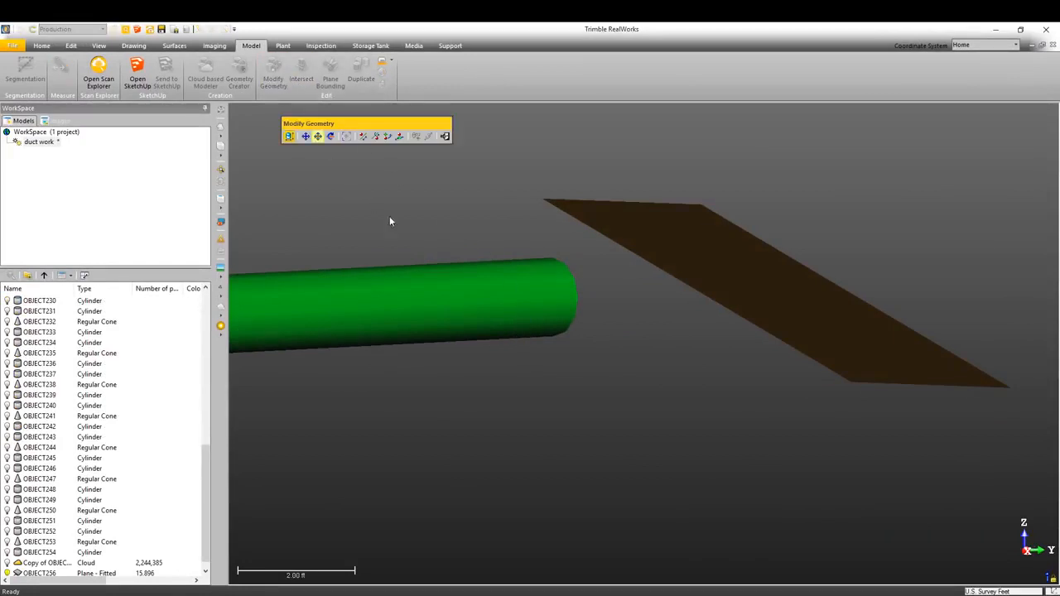
{"action": "mouse_move", "coordinate": [512, 302]}
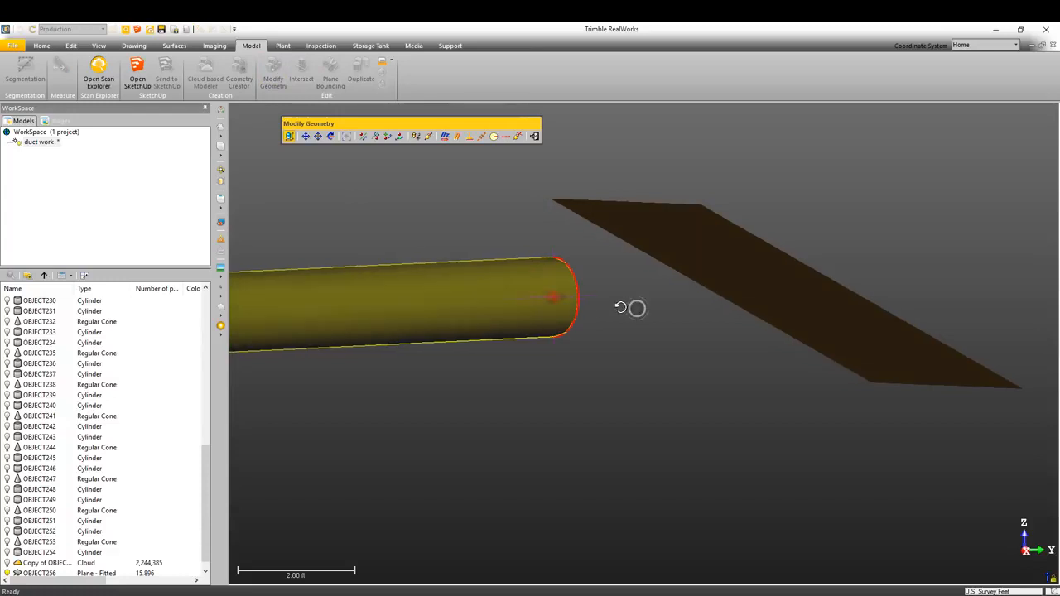
{"action": "left_click_drag", "start_coordinate": [630, 310], "coordinate": [572, 315]}
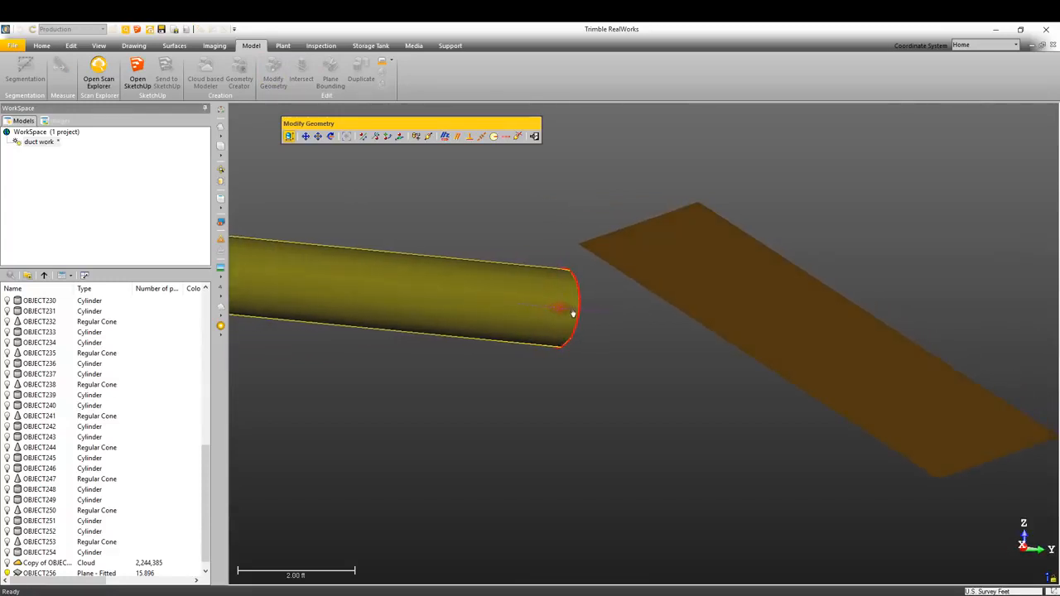
{"action": "mouse_move", "coordinate": [699, 328]}
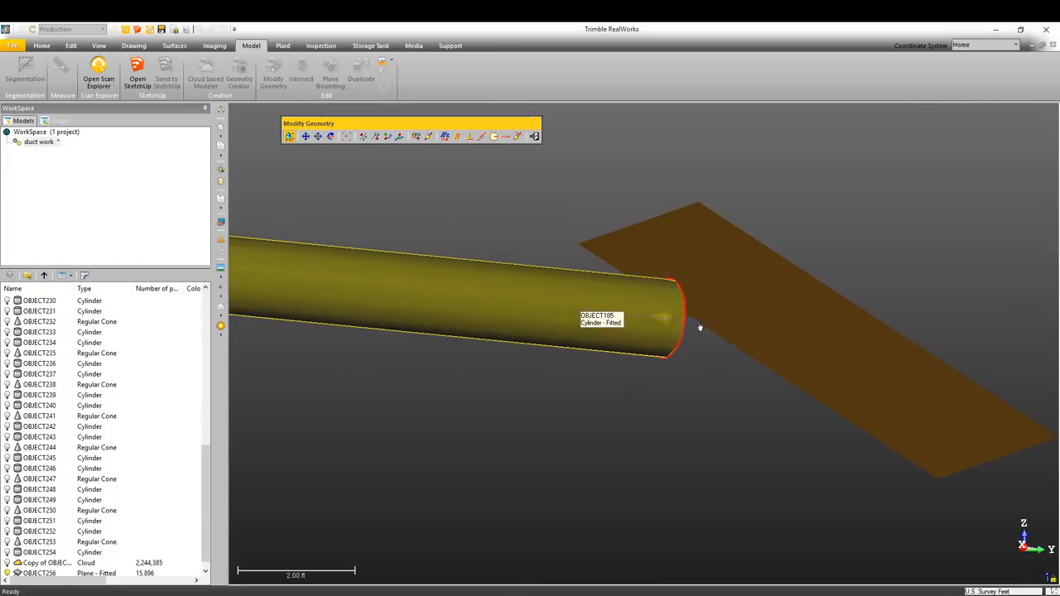
{"action": "mouse_move", "coordinate": [751, 328]}
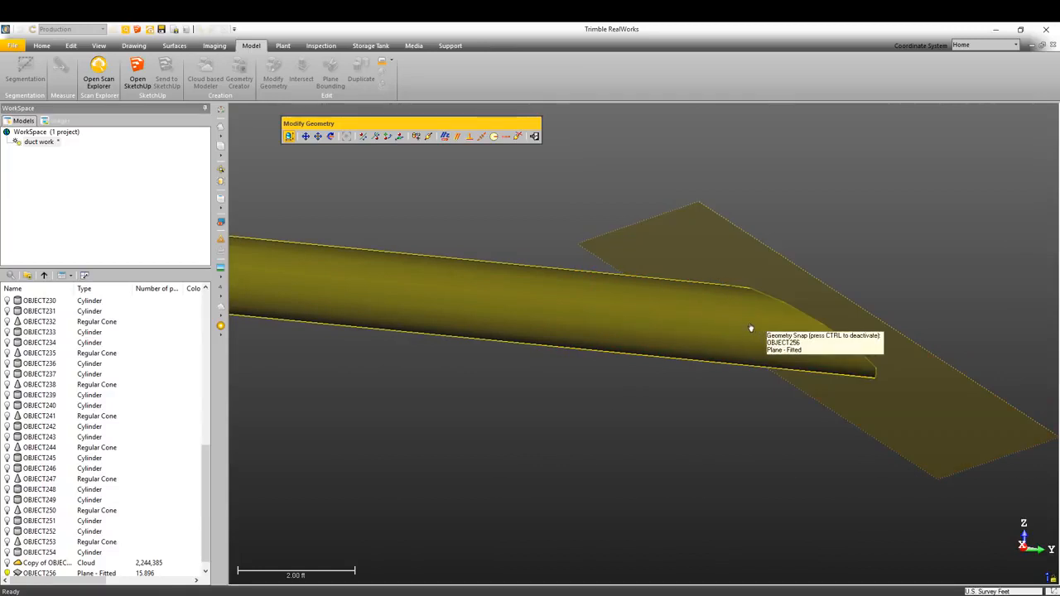
{"action": "left_click", "coordinate": [100, 35]}
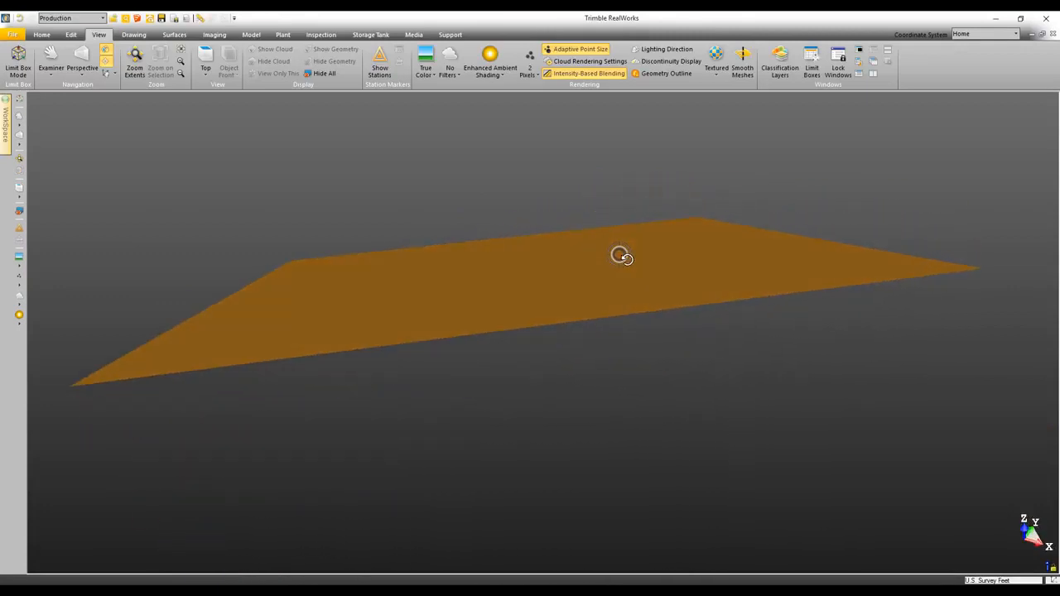
Step: Enable Geometry Outline rendering so the plane's edges remain visible when viewed edge-on
{"action": "left_click_drag", "start_coordinate": [619, 256], "coordinate": [493, 298]}
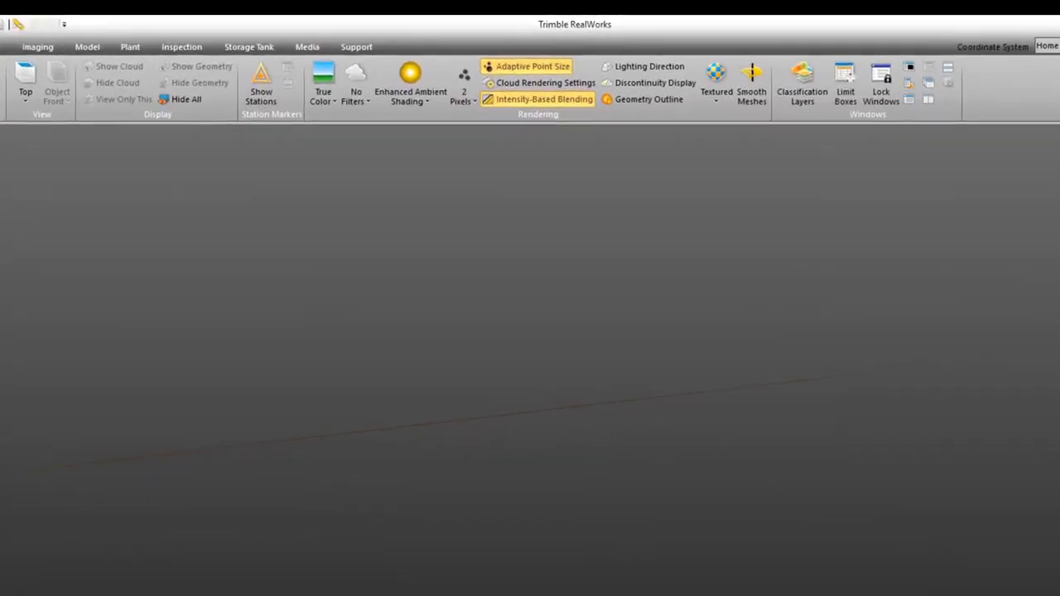
{"action": "left_click", "coordinate": [650, 99]}
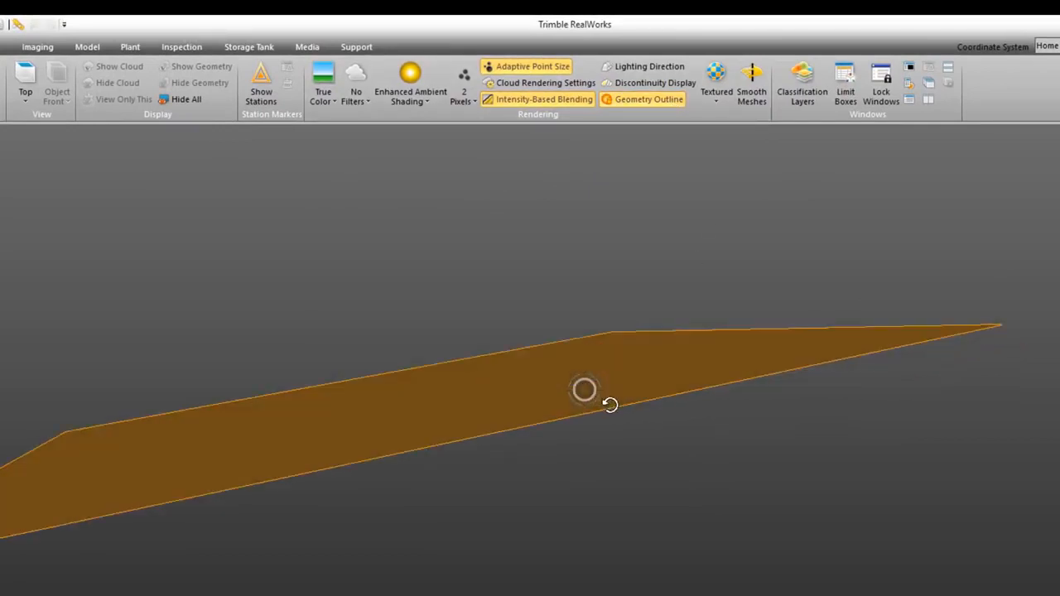
{"action": "left_click_drag", "start_coordinate": [584, 397], "coordinate": [580, 497]}
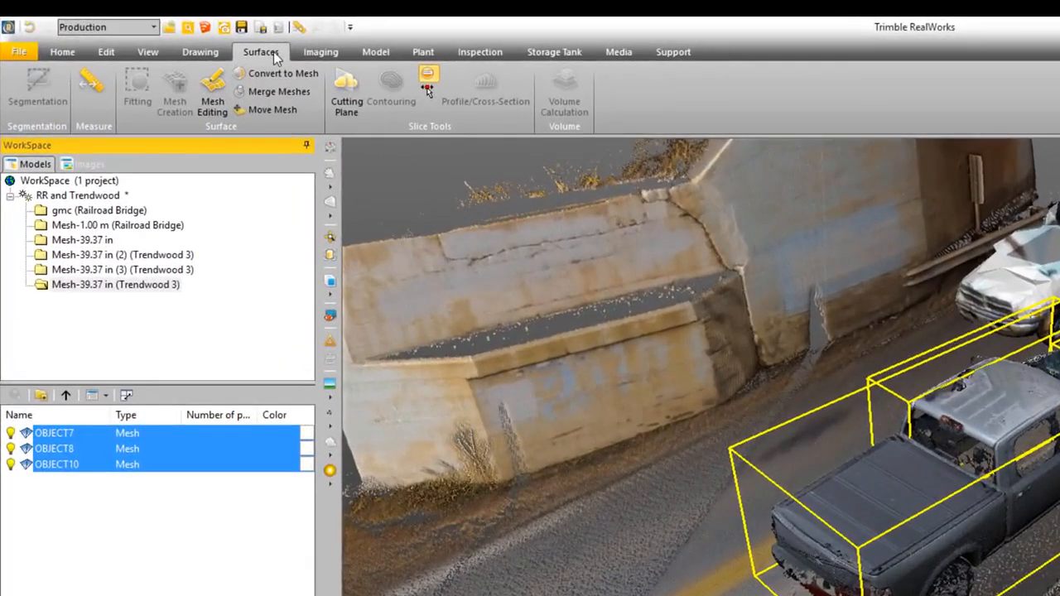
Step: Measure the 9.40 ft vertical distance beneath the railroad bridge with the Measurement tool
{"action": "left_click", "coordinate": [271, 110]}
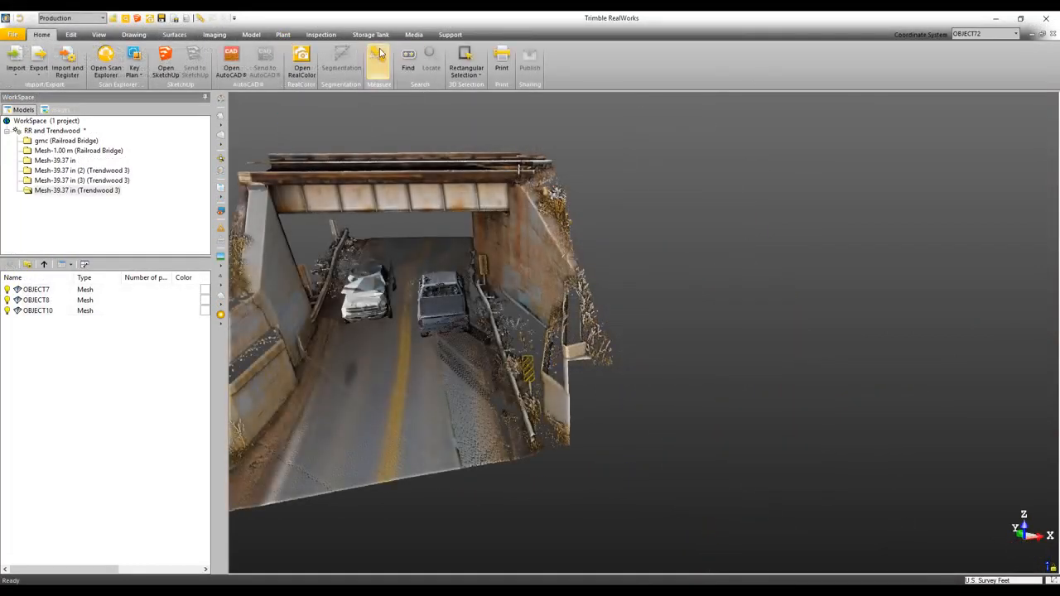
{"action": "left_click", "coordinate": [378, 63]}
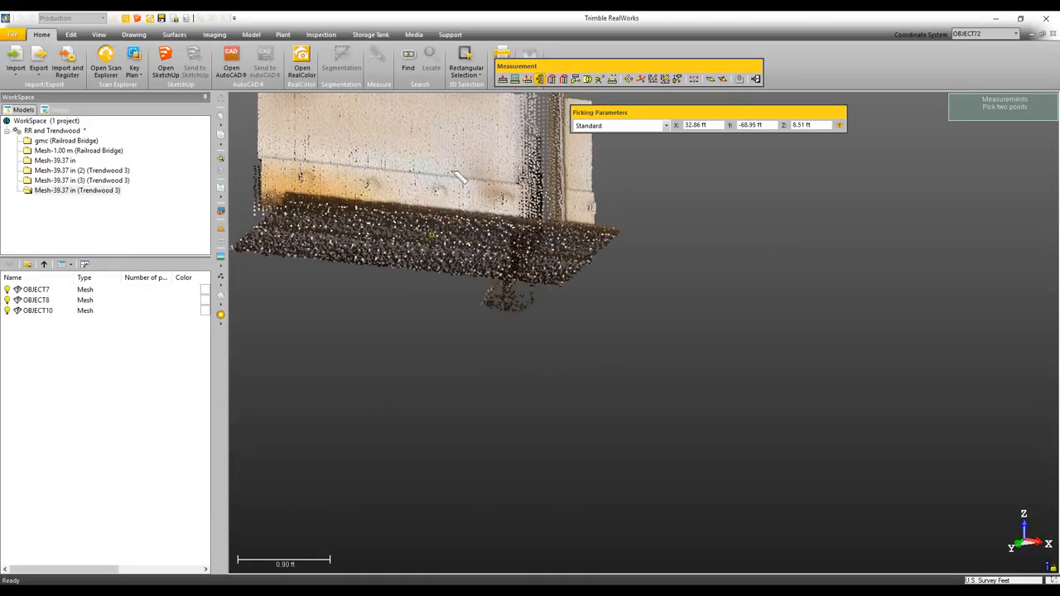
{"action": "left_click_drag", "start_coordinate": [414, 249], "coordinate": [430, 331]}
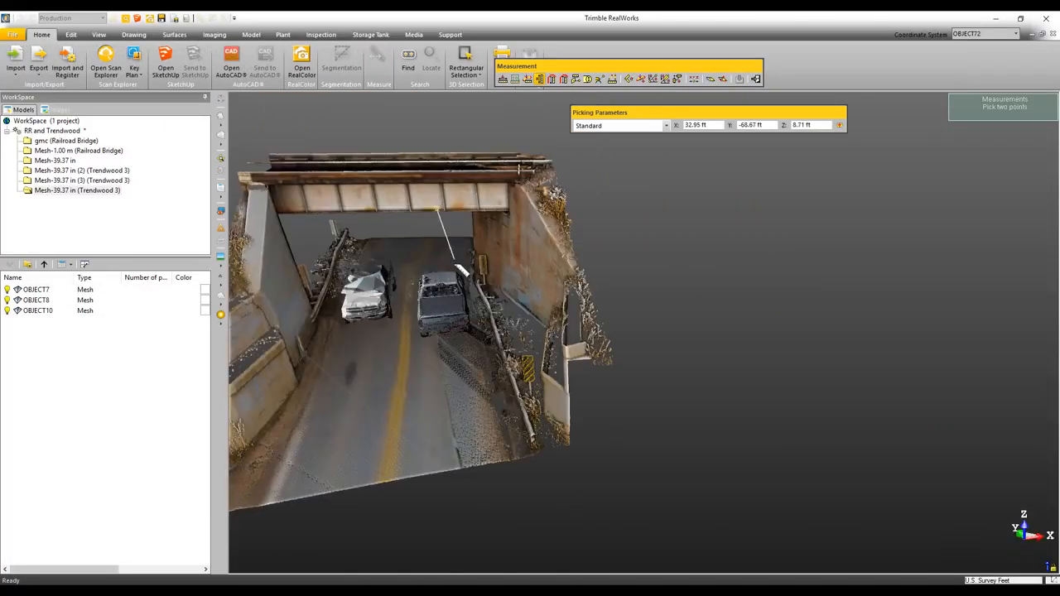
{"action": "left_click", "coordinate": [446, 272]}
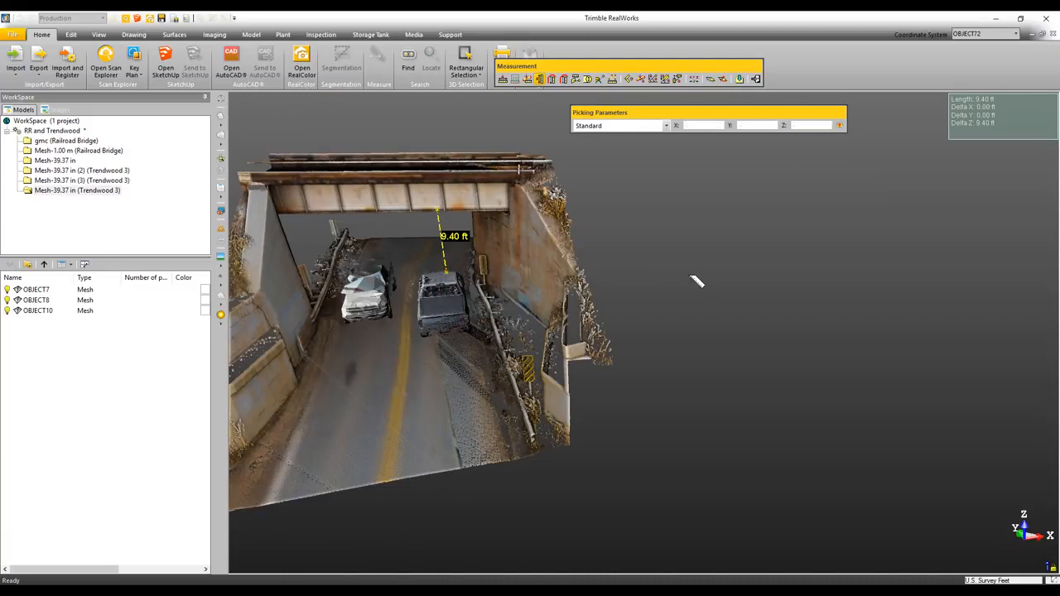